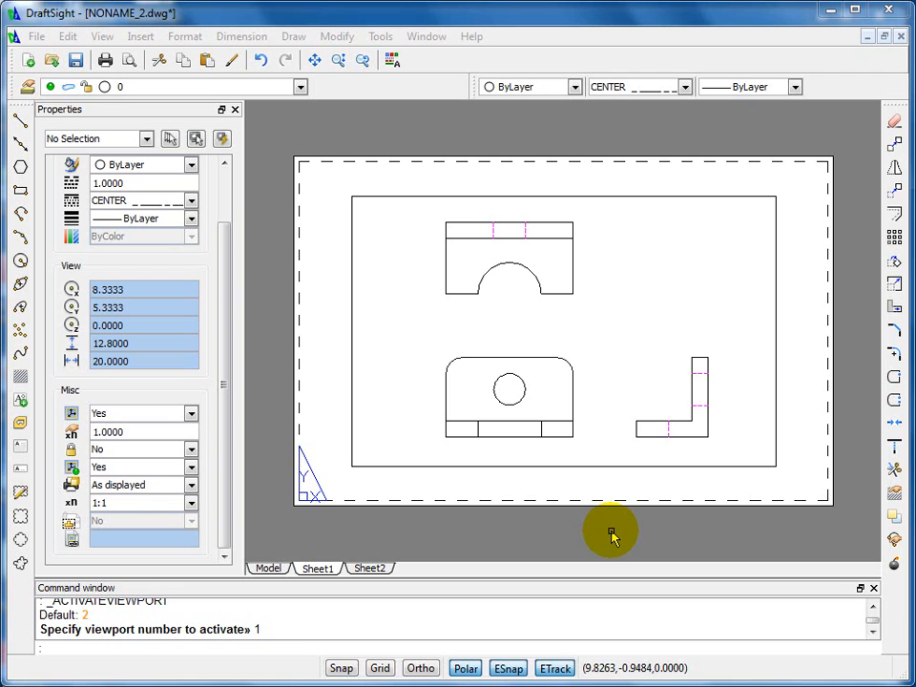
pyautogui.moveTo(399, 539)
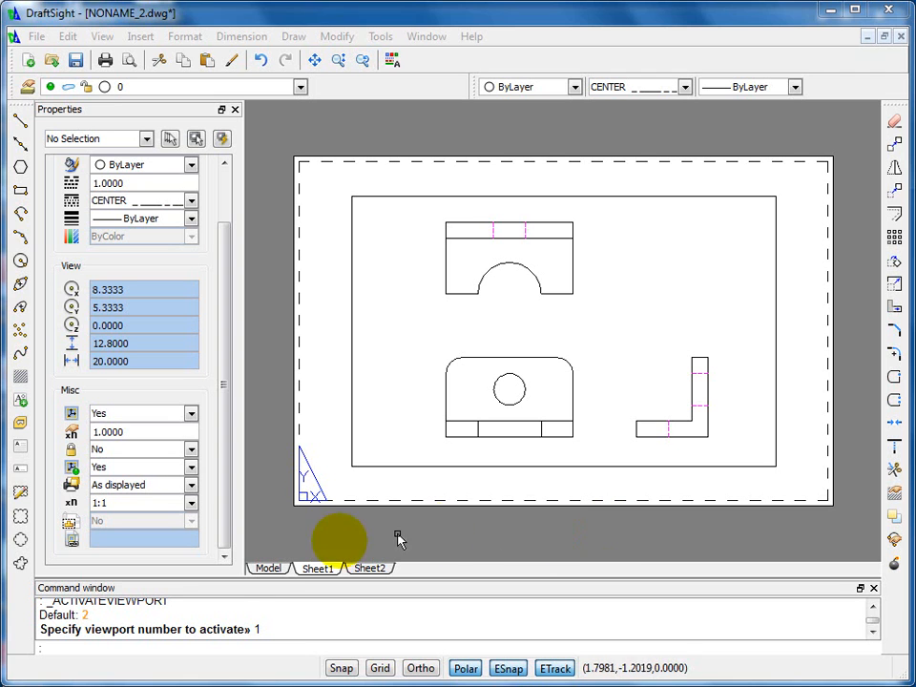
# Switch to model space and select the short hidden line in the top view.
pyautogui.click(268, 568)
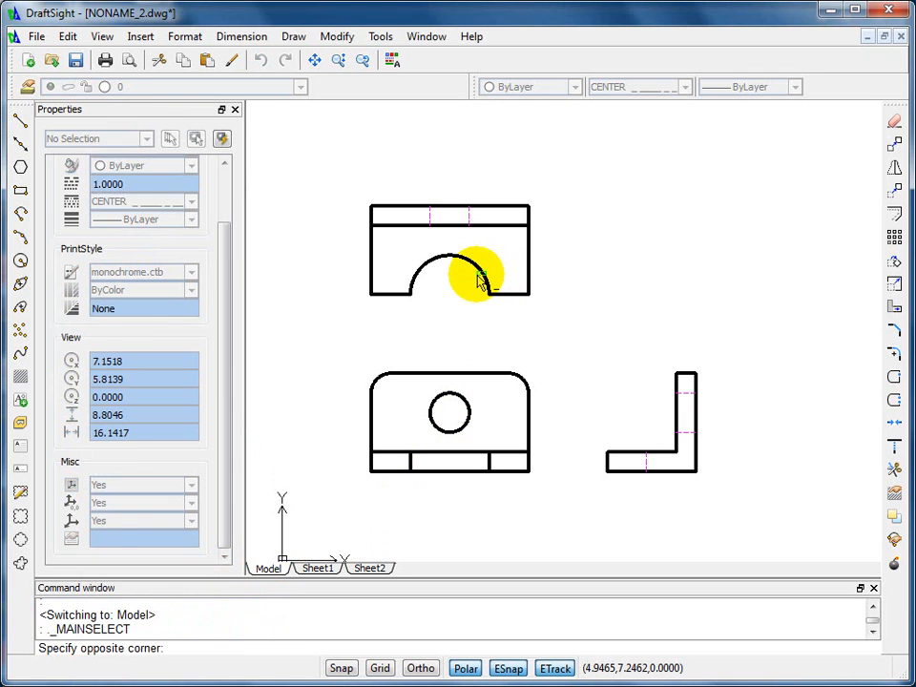
pyautogui.click(468, 277)
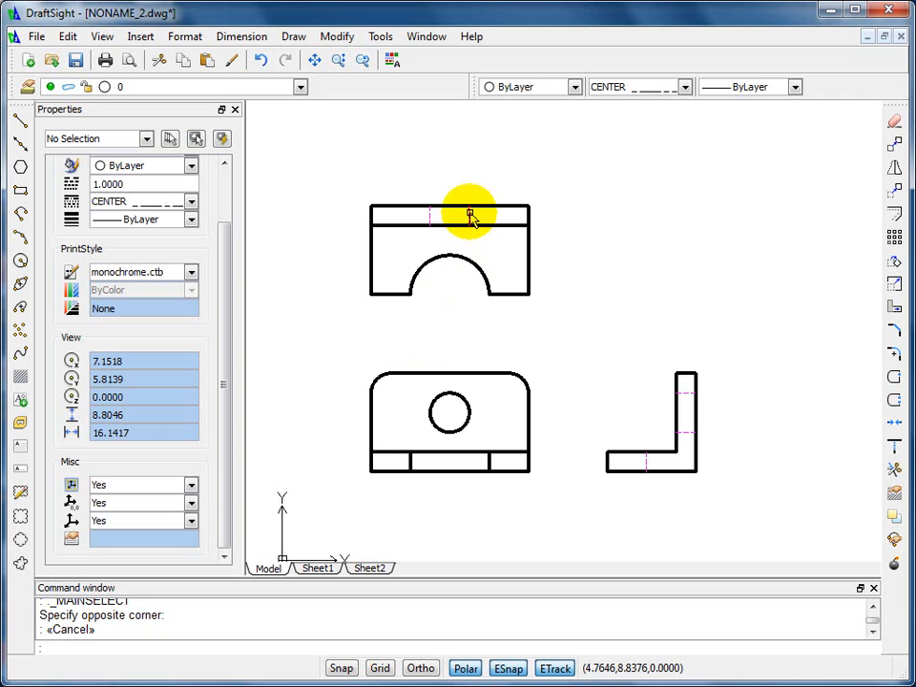
pyautogui.click(464, 214)
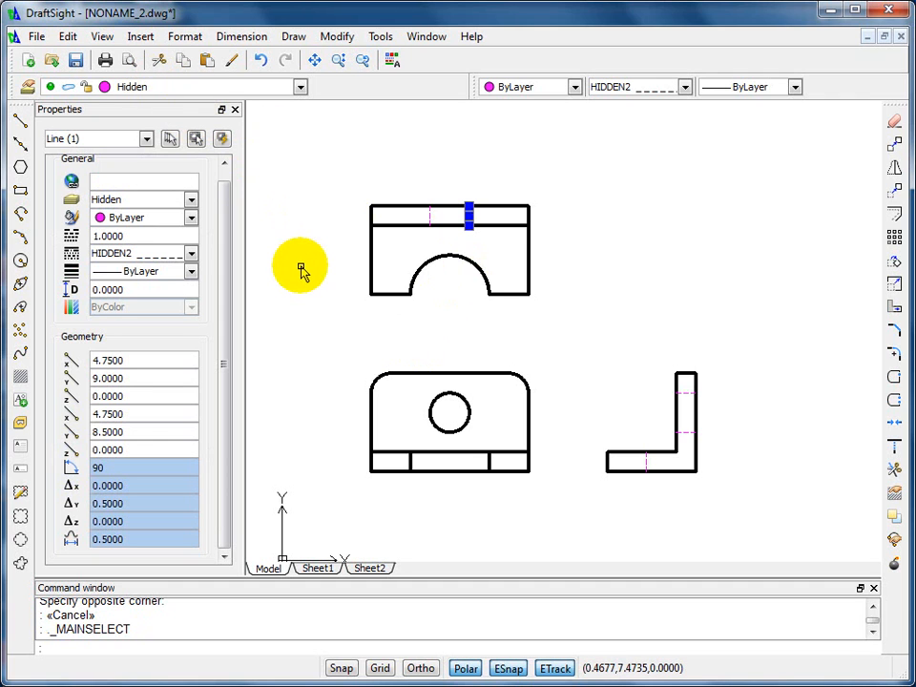
pyautogui.moveTo(322, 268)
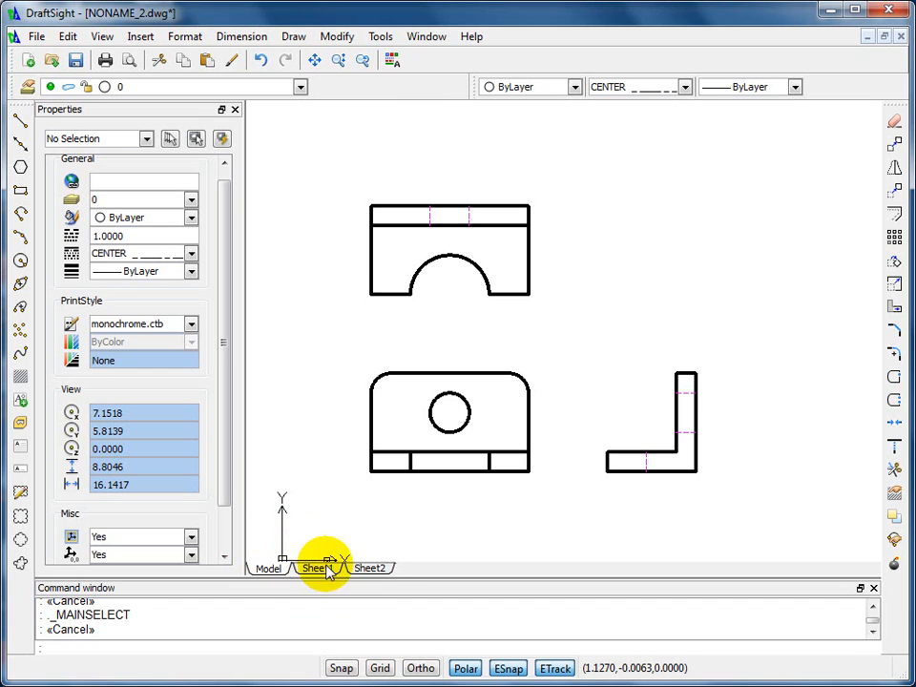
# Toggle between the Sheet1 layout and model space, ending on Sheet1.
pyautogui.click(371, 569)
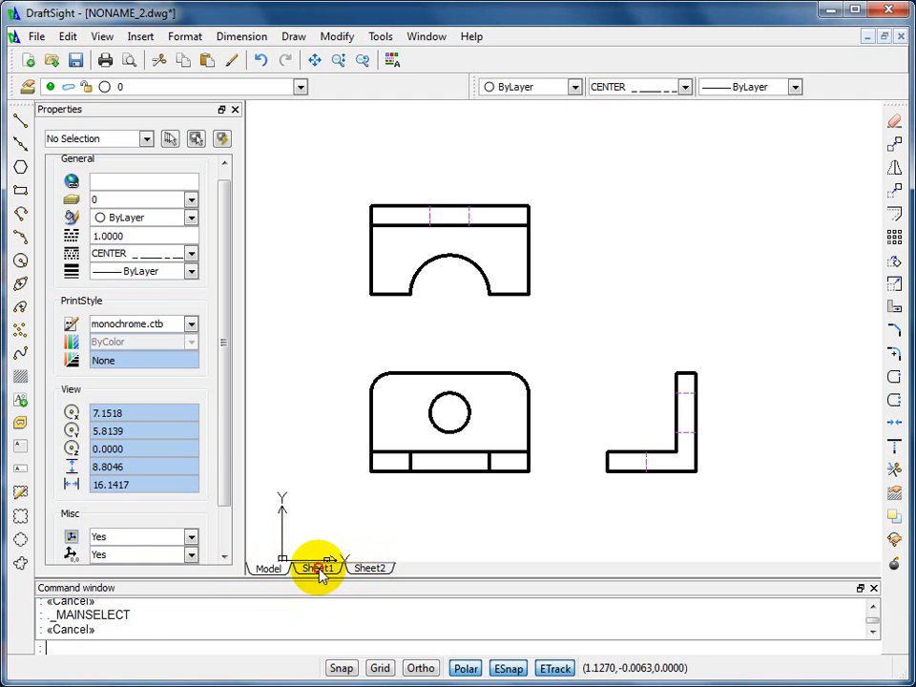
pyautogui.click(319, 569)
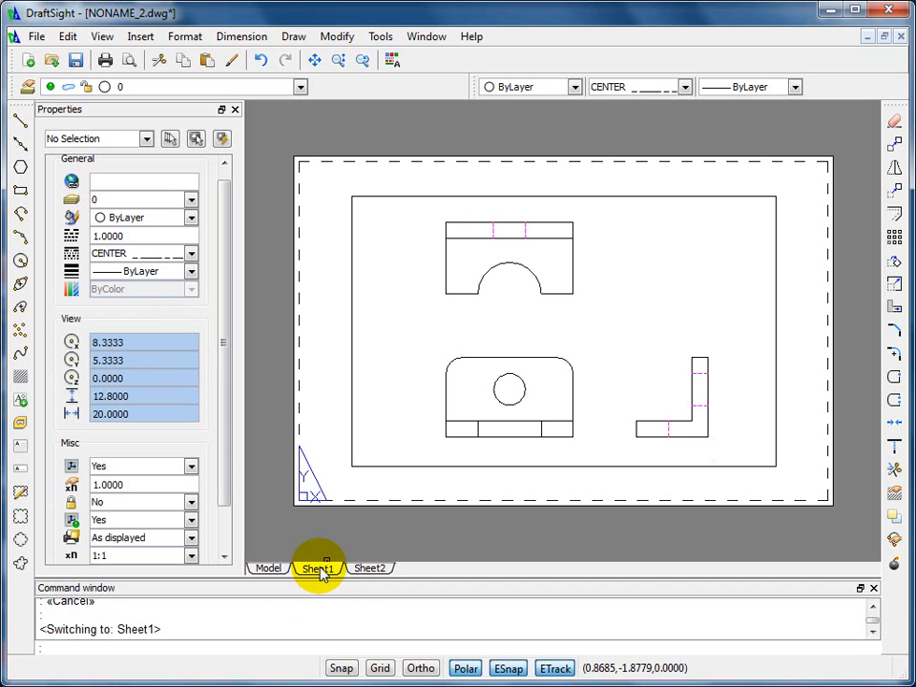
pyautogui.moveTo(384, 470)
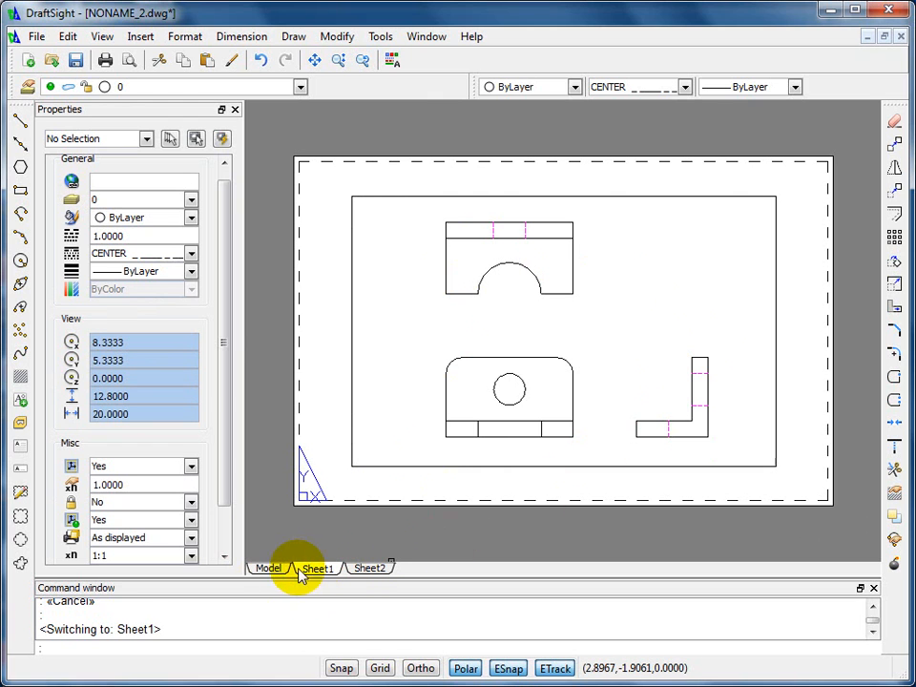
pyautogui.click(268, 567)
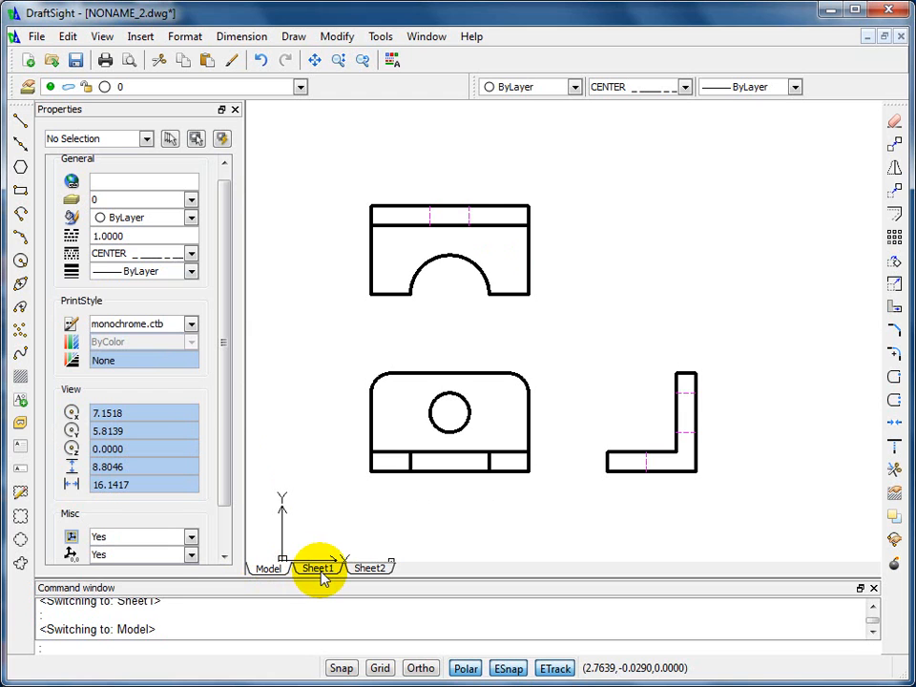
pyautogui.click(317, 568)
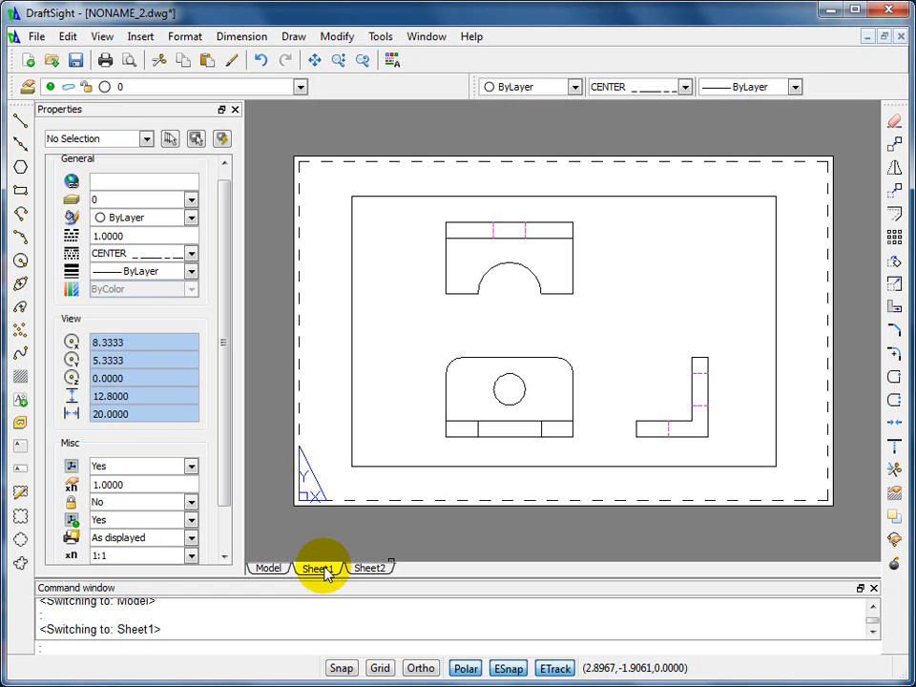
pyautogui.moveTo(370, 534)
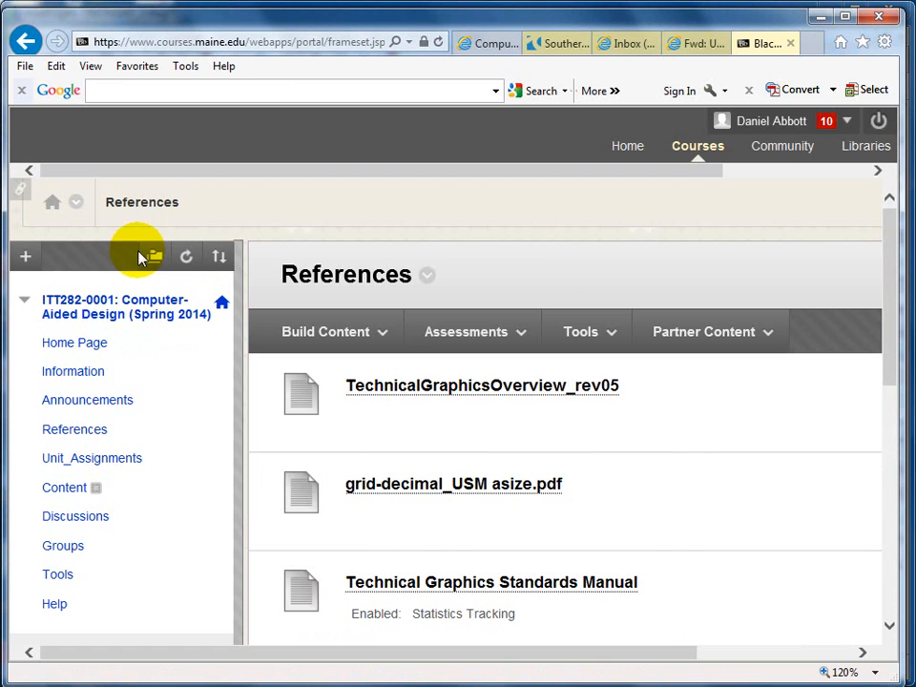
pyautogui.moveTo(74, 430)
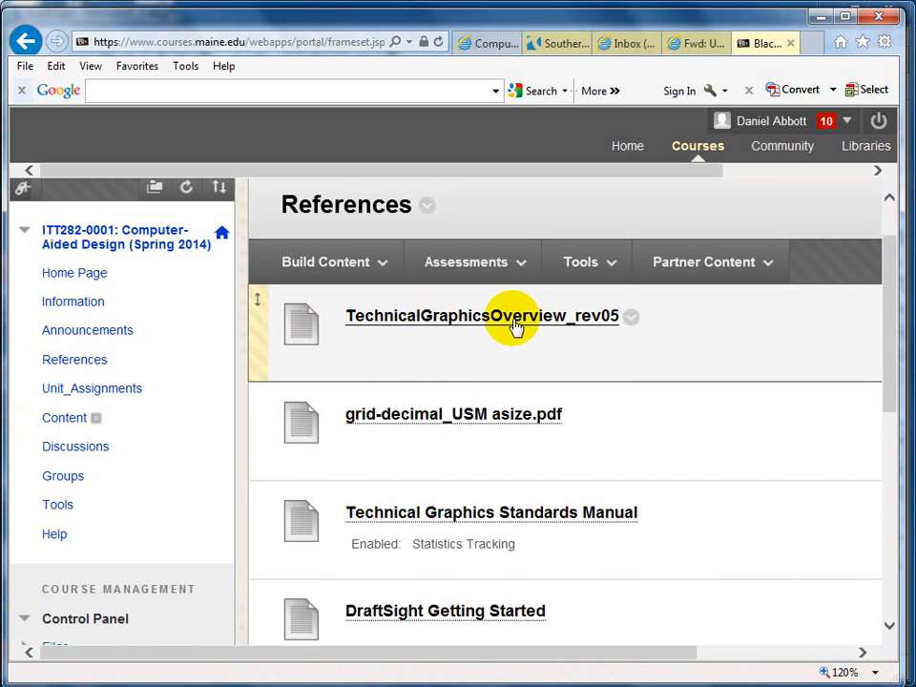
pyautogui.moveTo(608, 327)
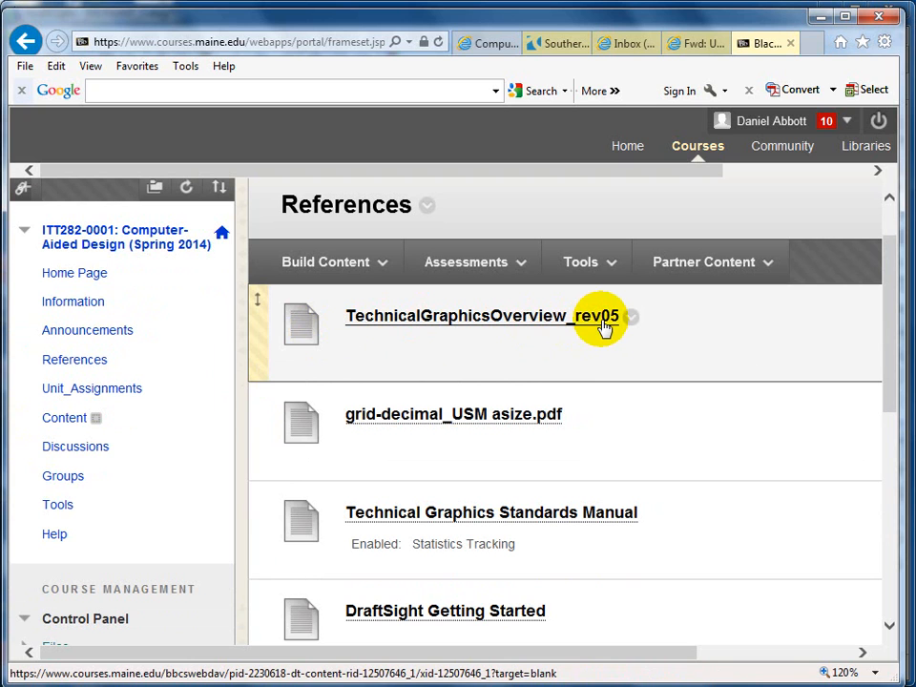
pyautogui.moveTo(620, 355)
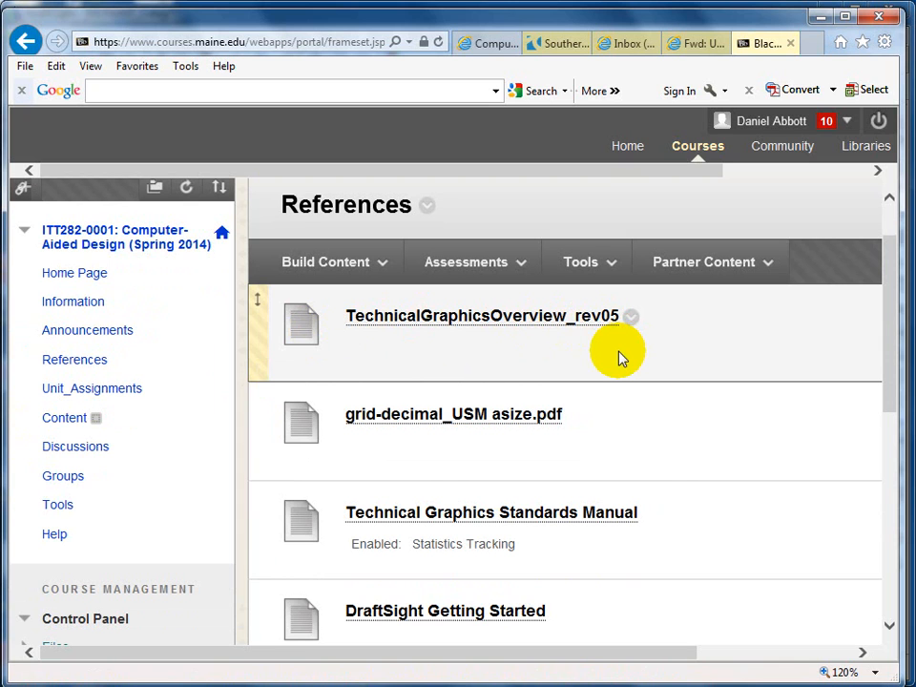
pyautogui.moveTo(628, 345)
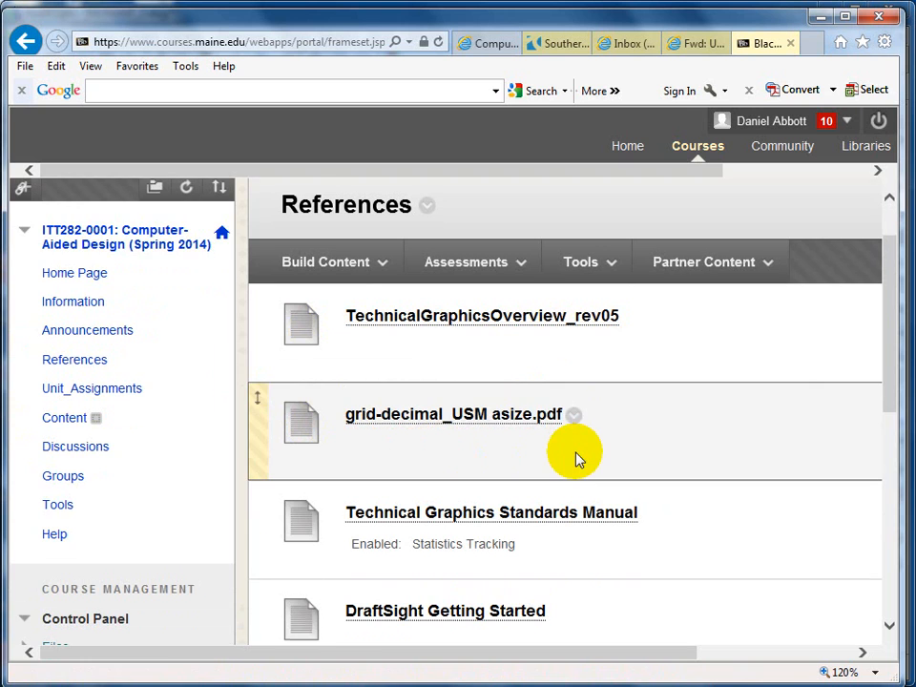
# Scroll the References page down to the DraftSight TitleBlock downloads.
pyautogui.scroll(-3)
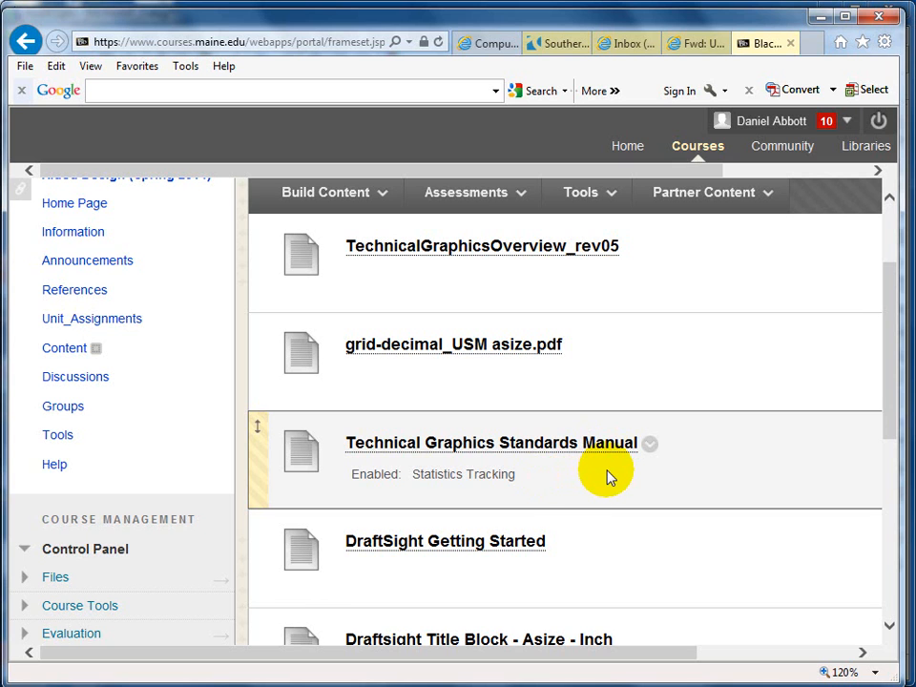
pyautogui.scroll(-3)
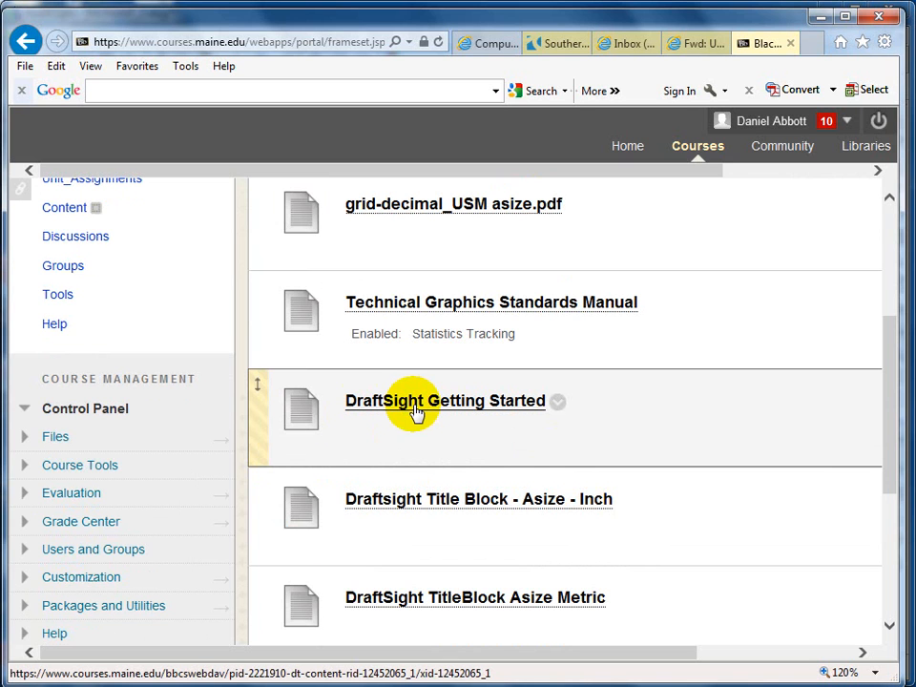
pyautogui.moveTo(561, 557)
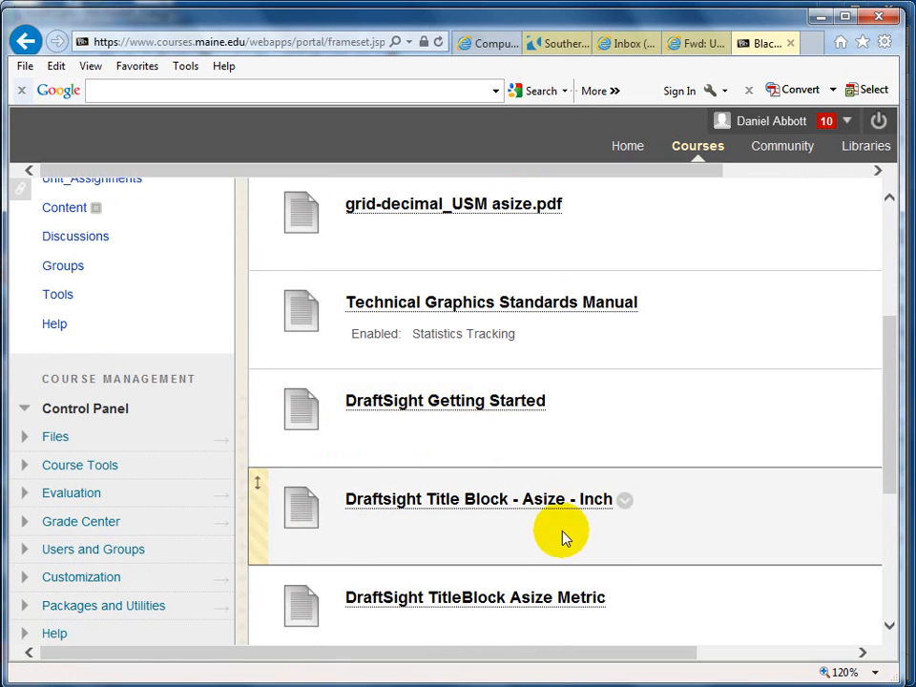
pyautogui.scroll(-3)
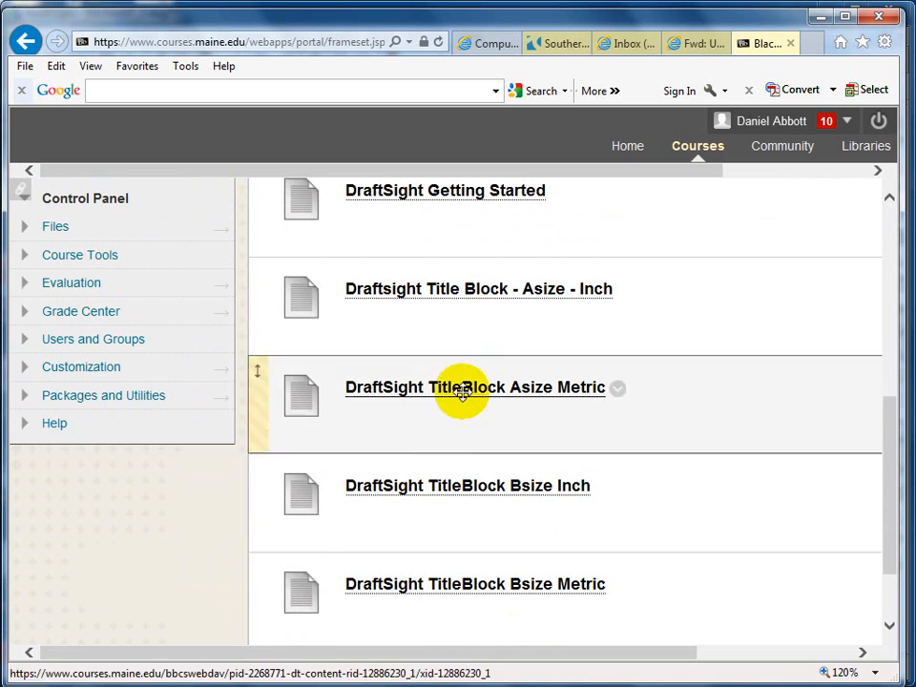
pyautogui.moveTo(660, 392)
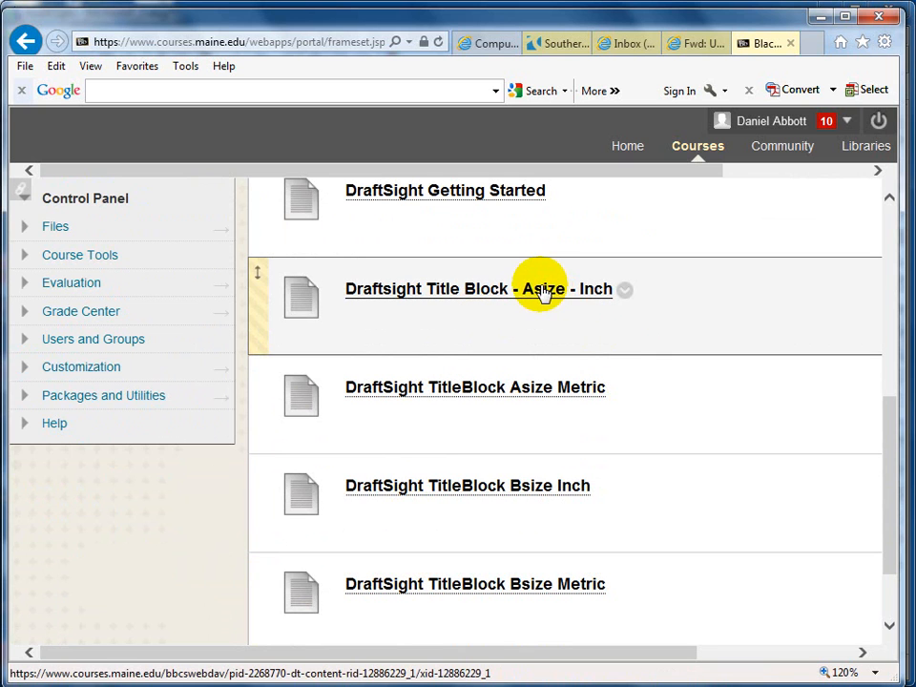
pyautogui.moveTo(598, 296)
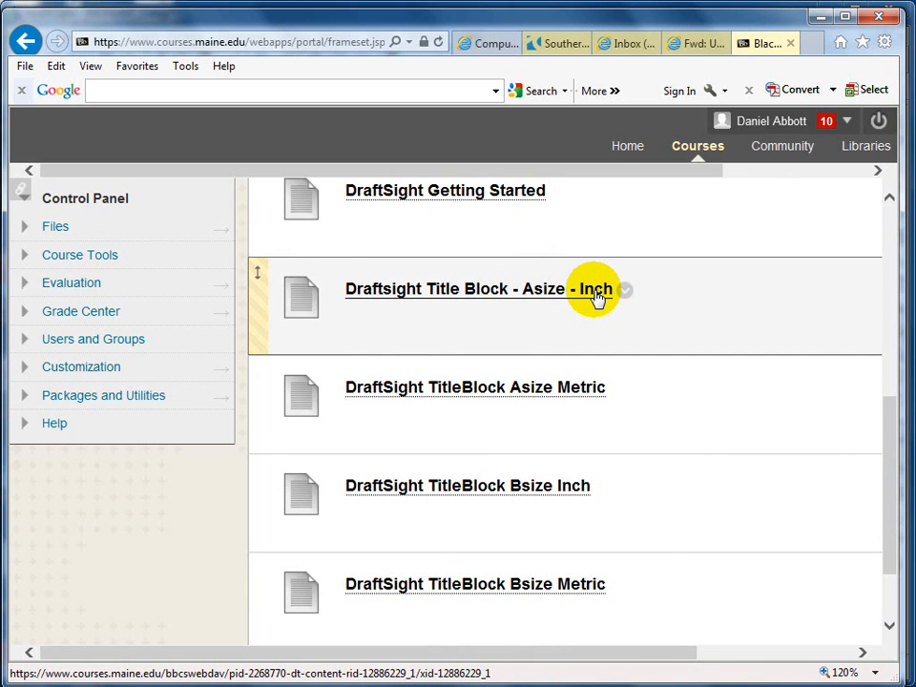
pyautogui.moveTo(579, 396)
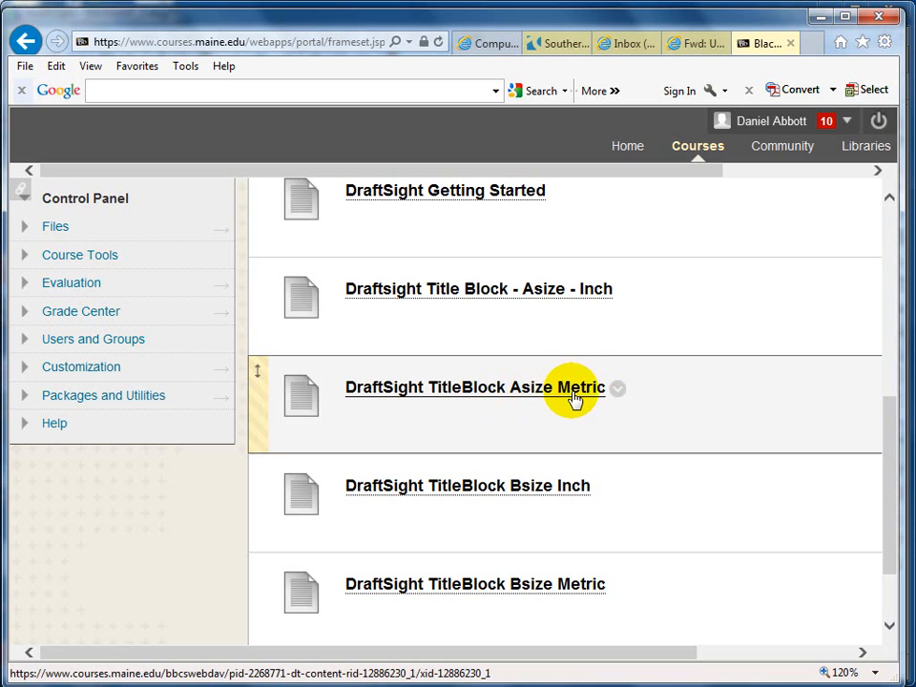
pyautogui.scroll(-3)
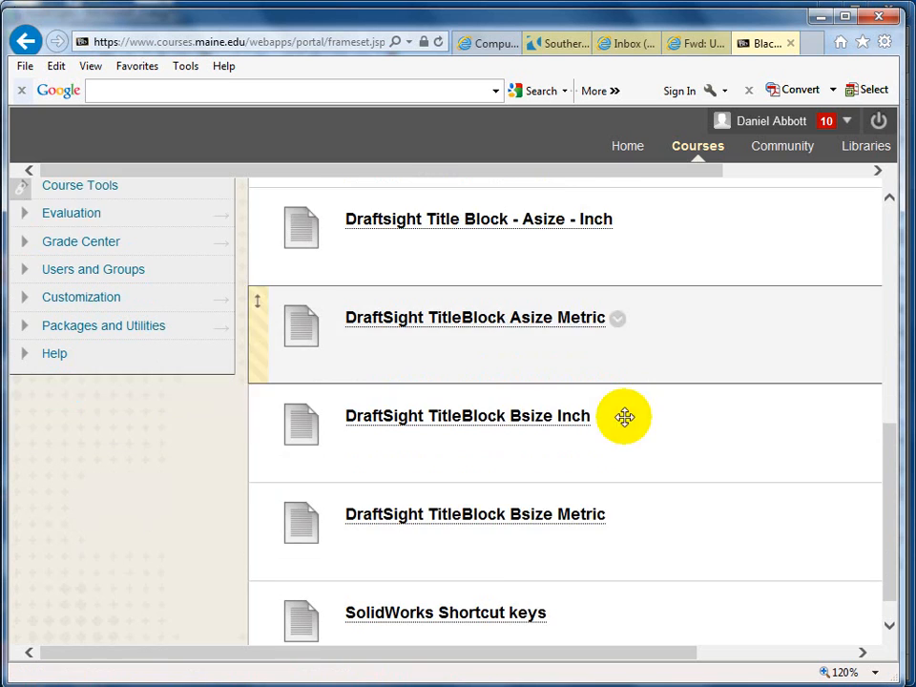
pyautogui.scroll(-3)
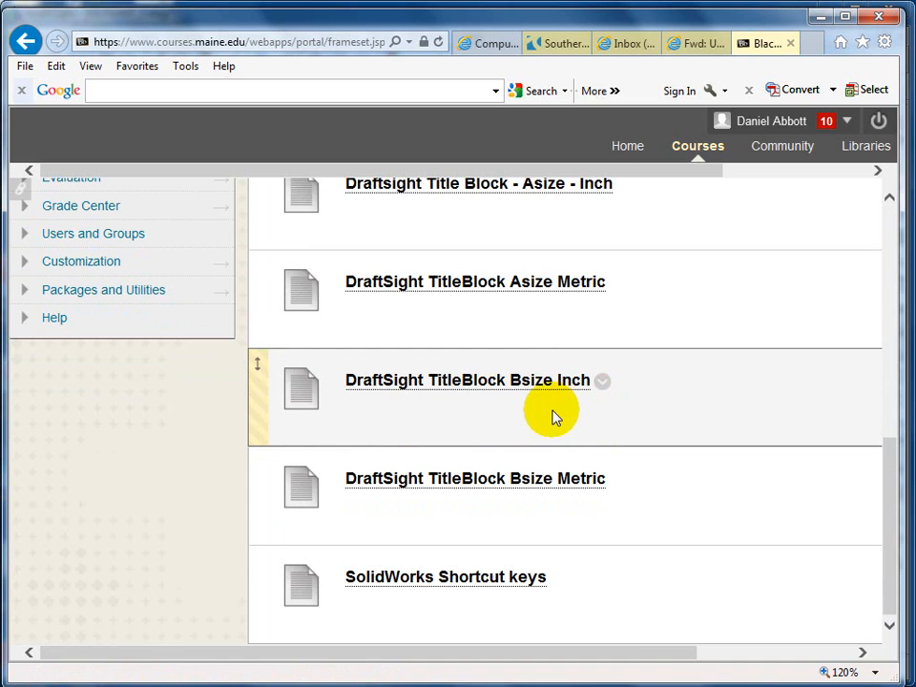
pyautogui.moveTo(564, 495)
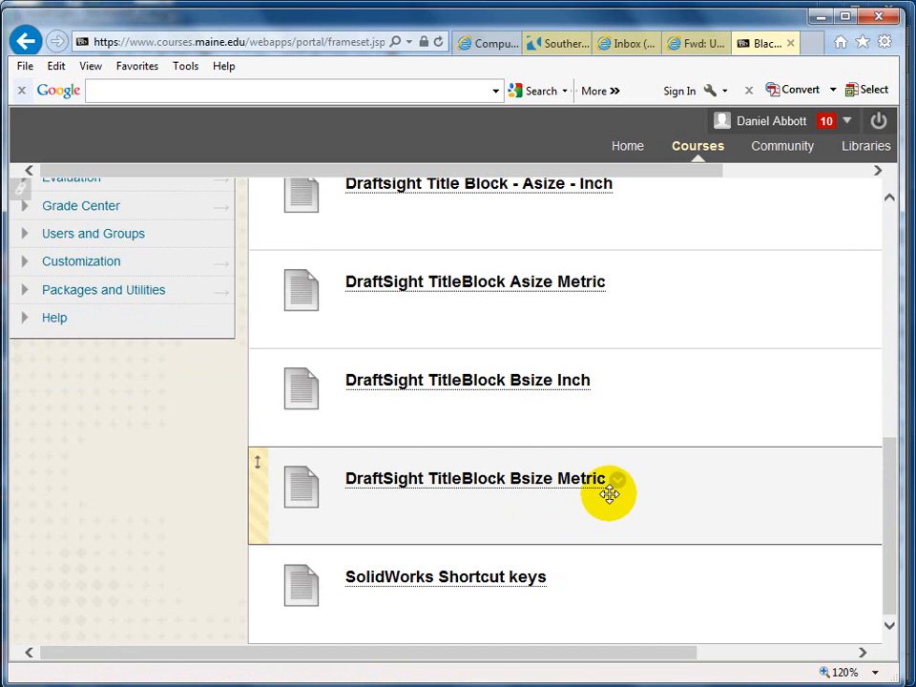
pyautogui.moveTo(404, 584)
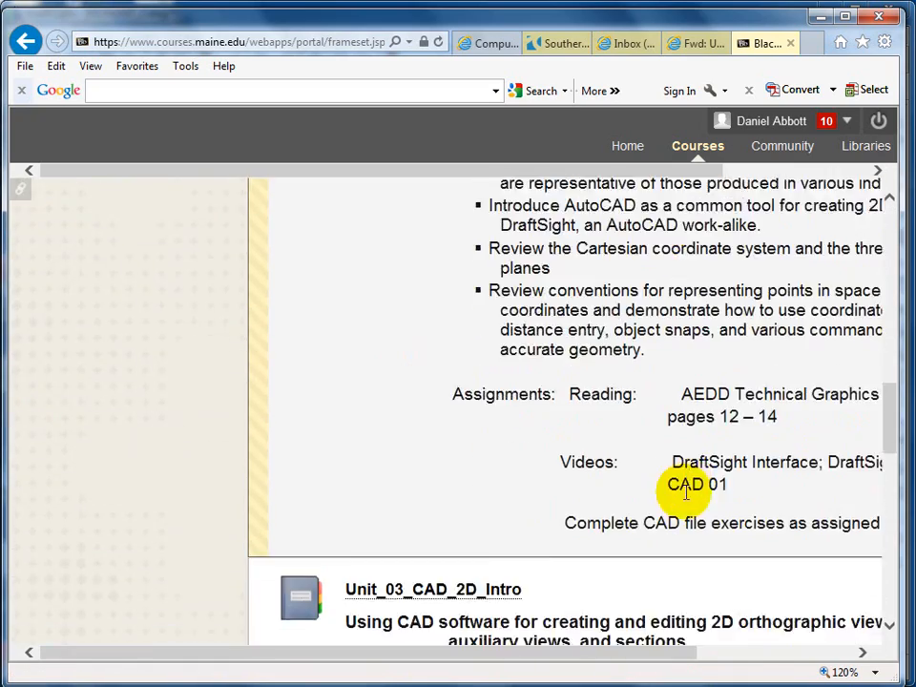
# Scroll the course content page to the Unit_03_CAD_2D_Intro entry.
pyautogui.scroll(-3)
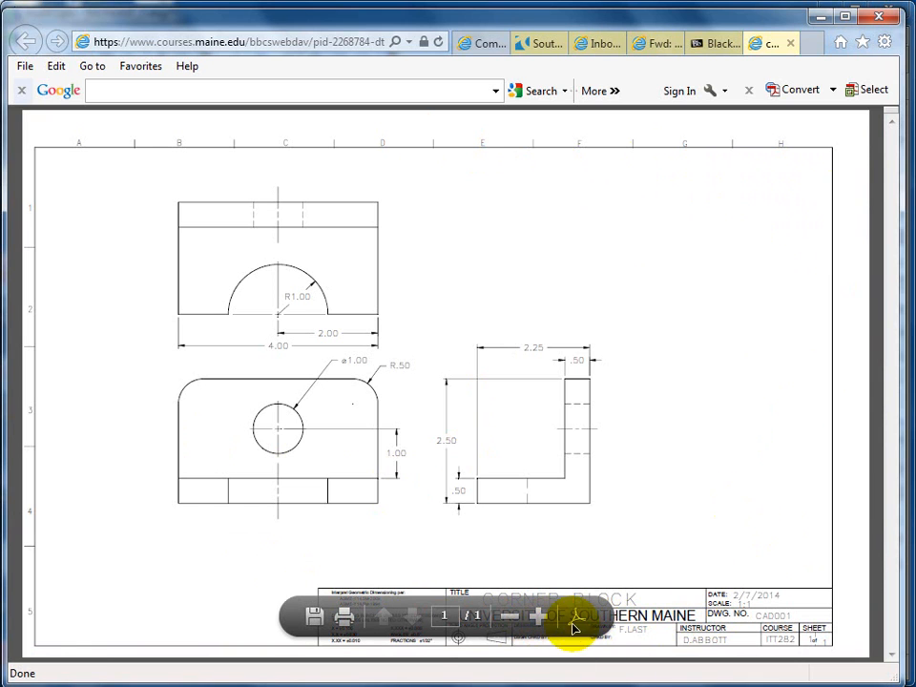
pyautogui.moveTo(658, 519)
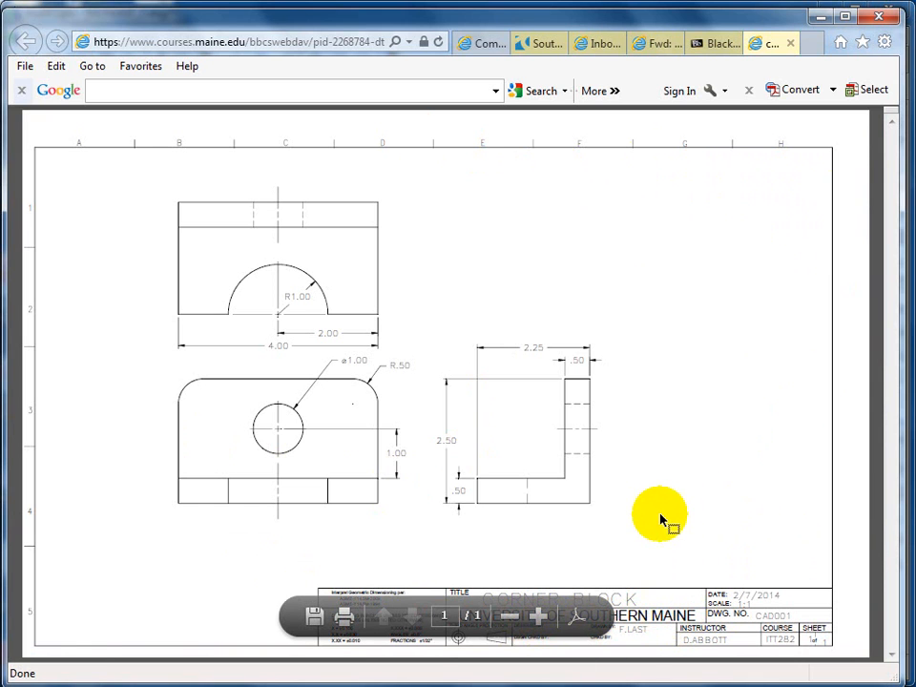
pyautogui.moveTo(674, 591)
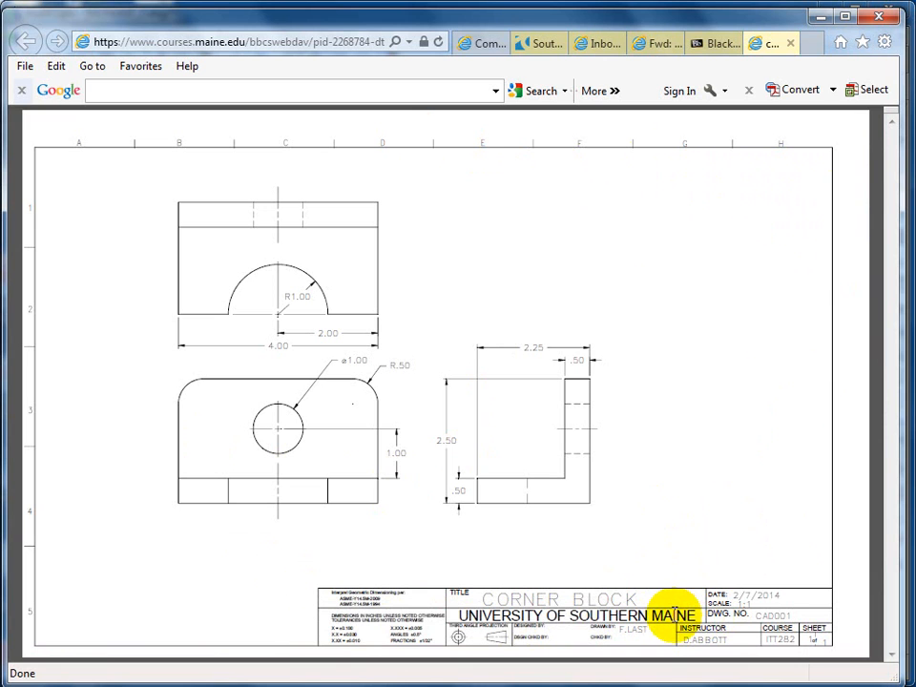
pyautogui.moveTo(704, 502)
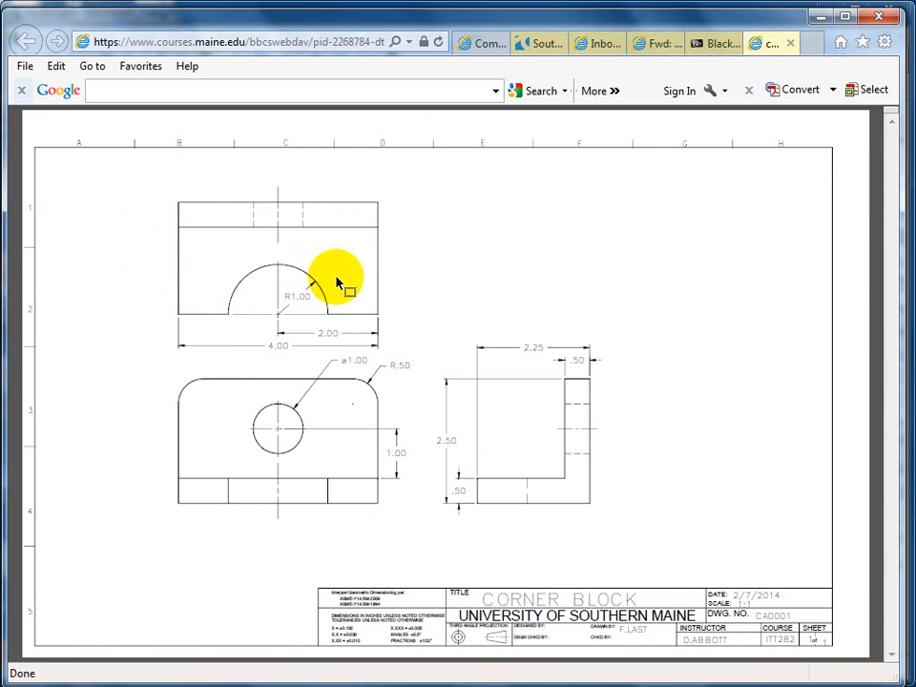
pyautogui.moveTo(501, 374)
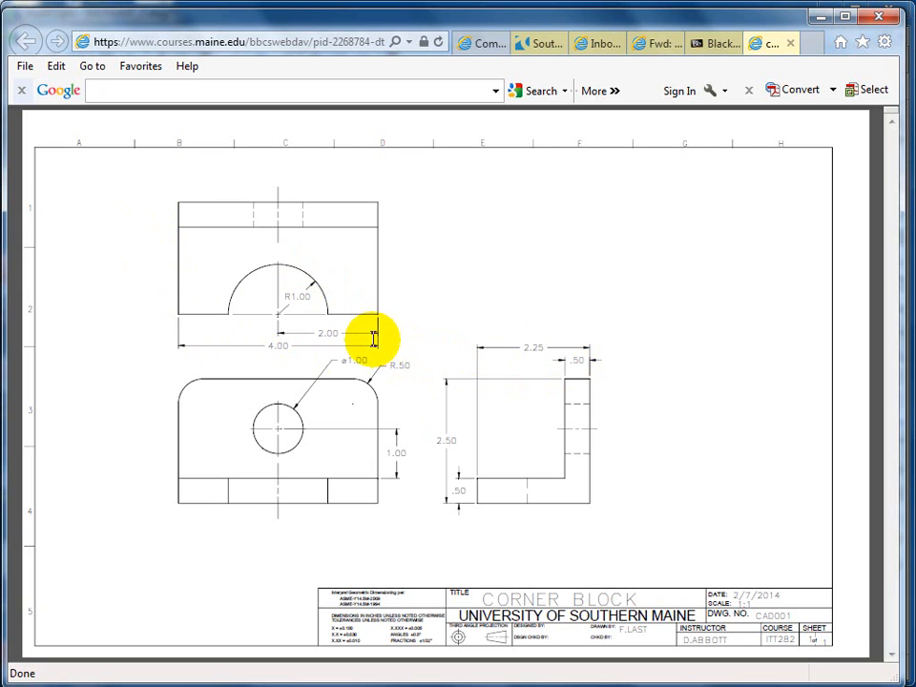
pyautogui.moveTo(369, 330)
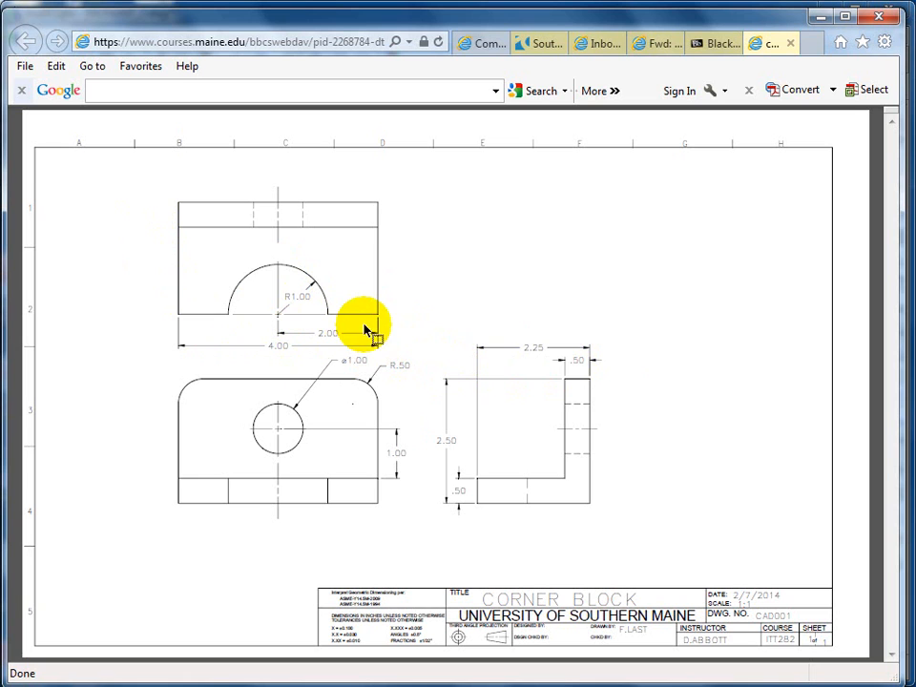
pyautogui.moveTo(360, 339)
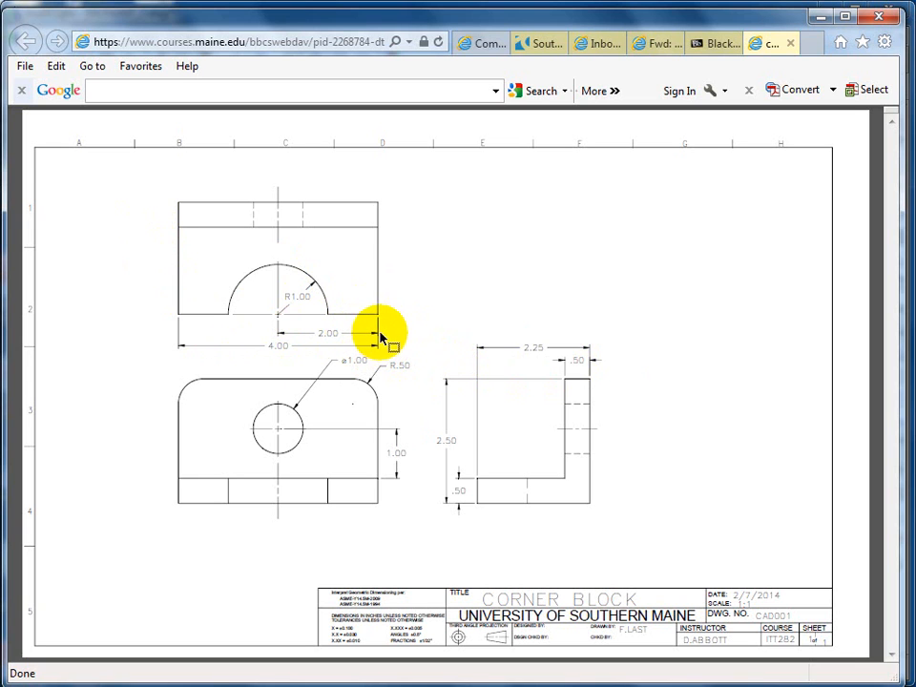
pyautogui.moveTo(423, 325)
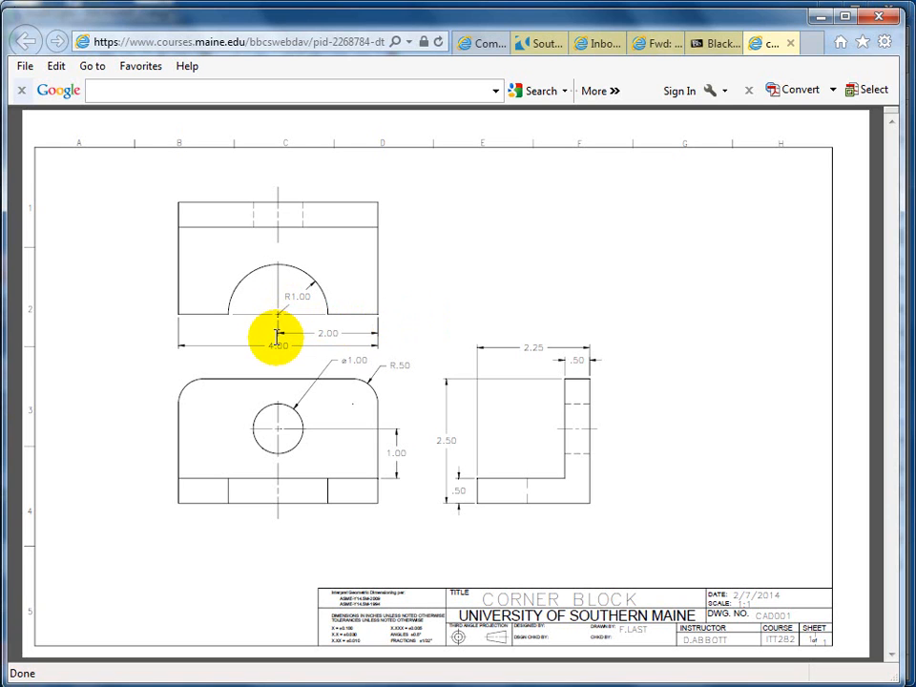
pyautogui.moveTo(344, 436)
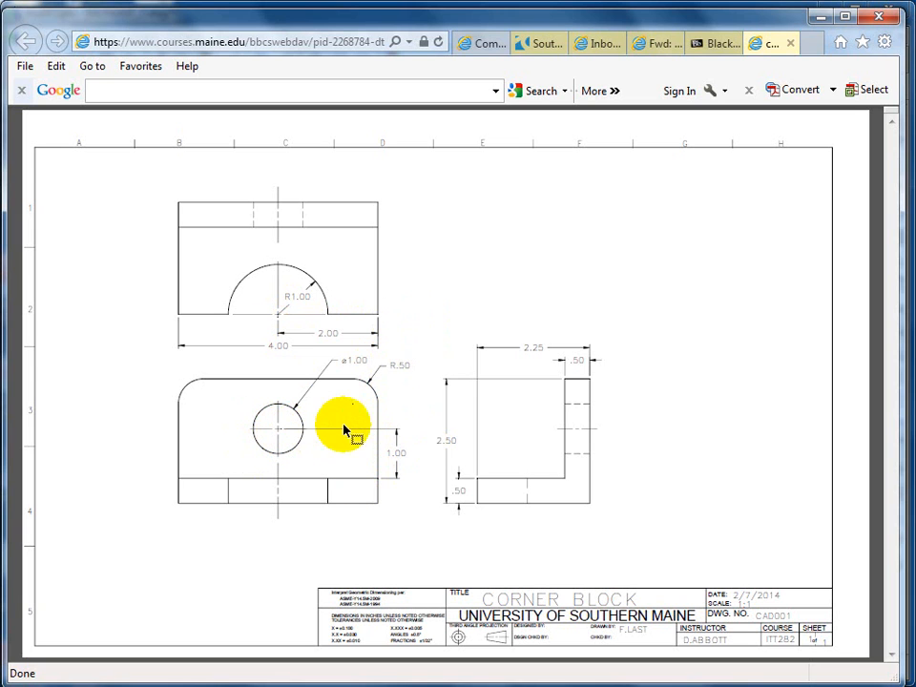
pyautogui.moveTo(340, 361)
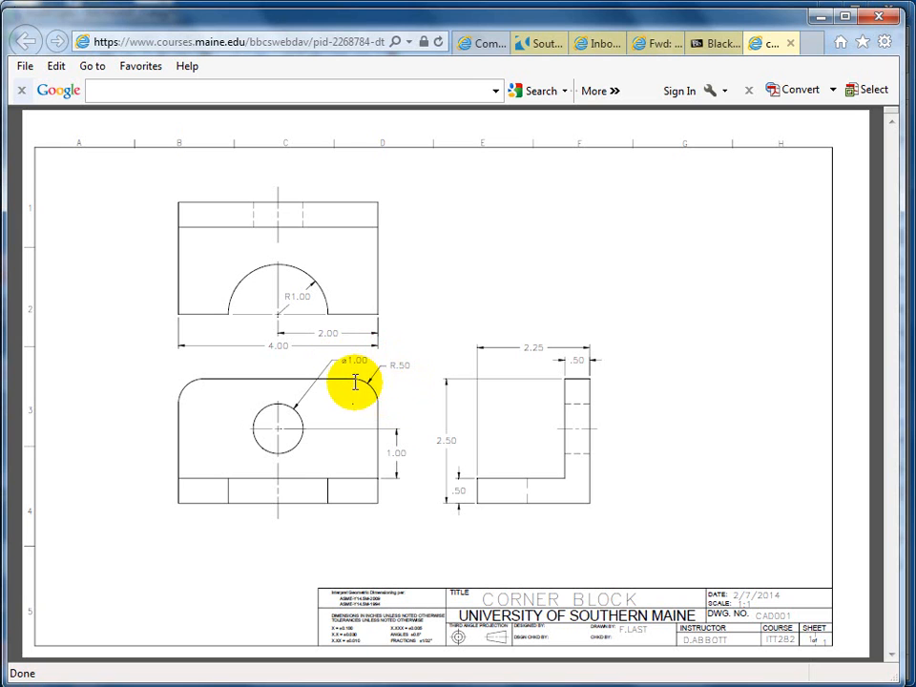
pyautogui.moveTo(415, 369)
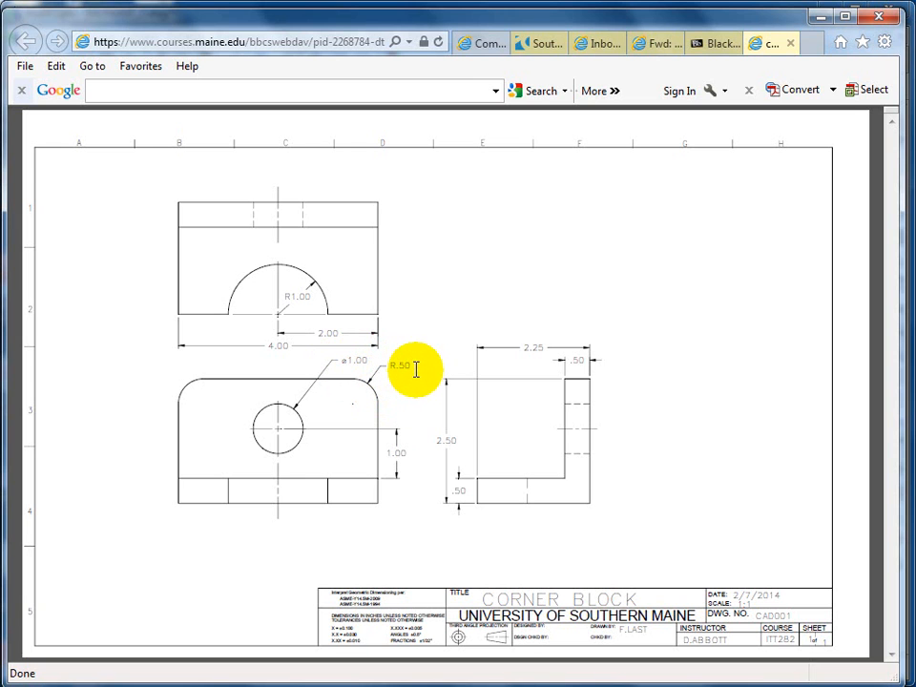
pyautogui.moveTo(466, 520)
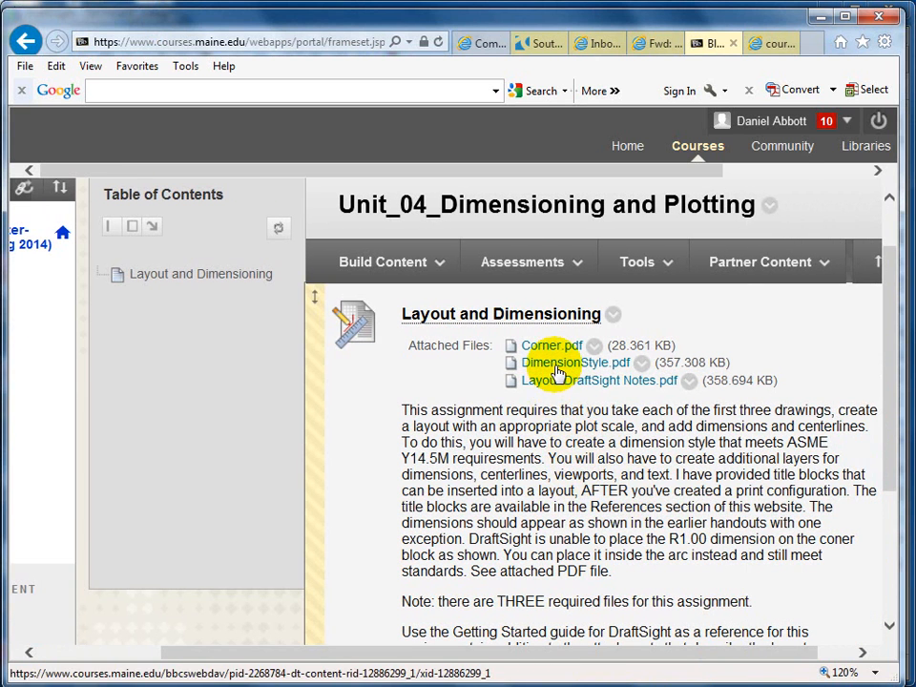
pyautogui.click(574, 363)
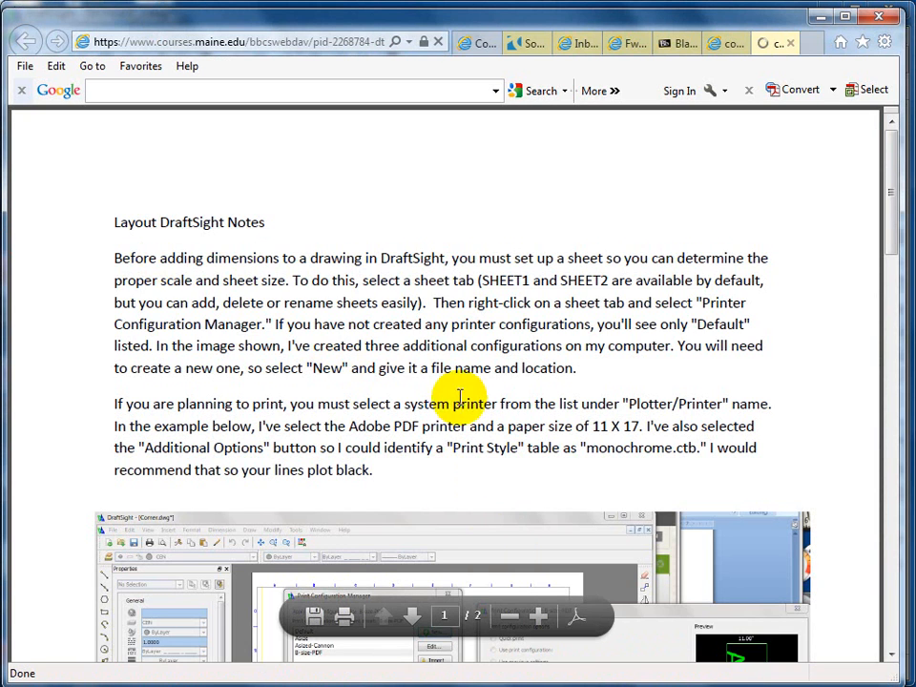
pyautogui.scroll(-3)
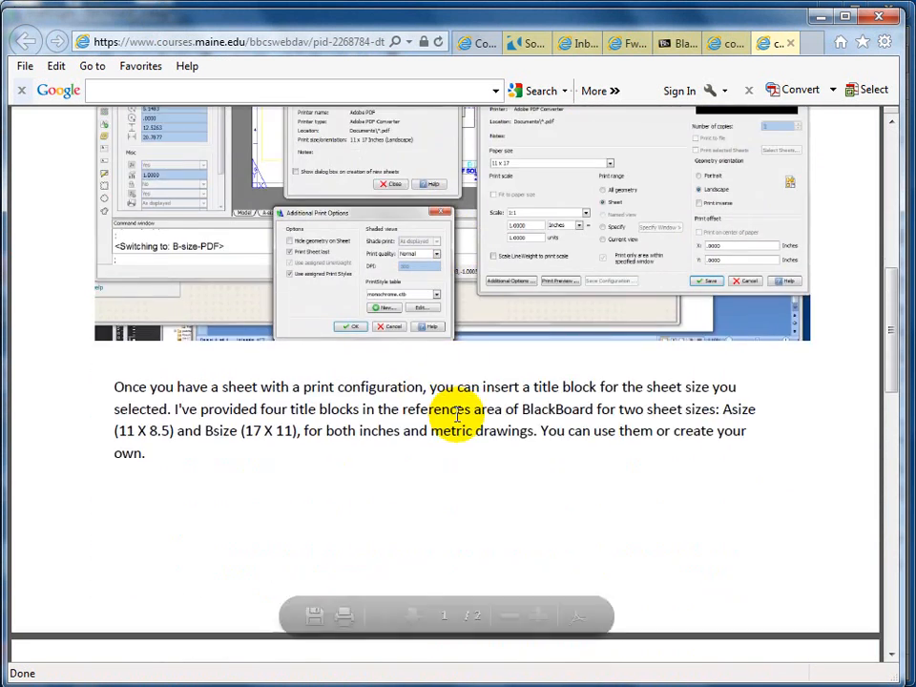
pyautogui.scroll(-3)
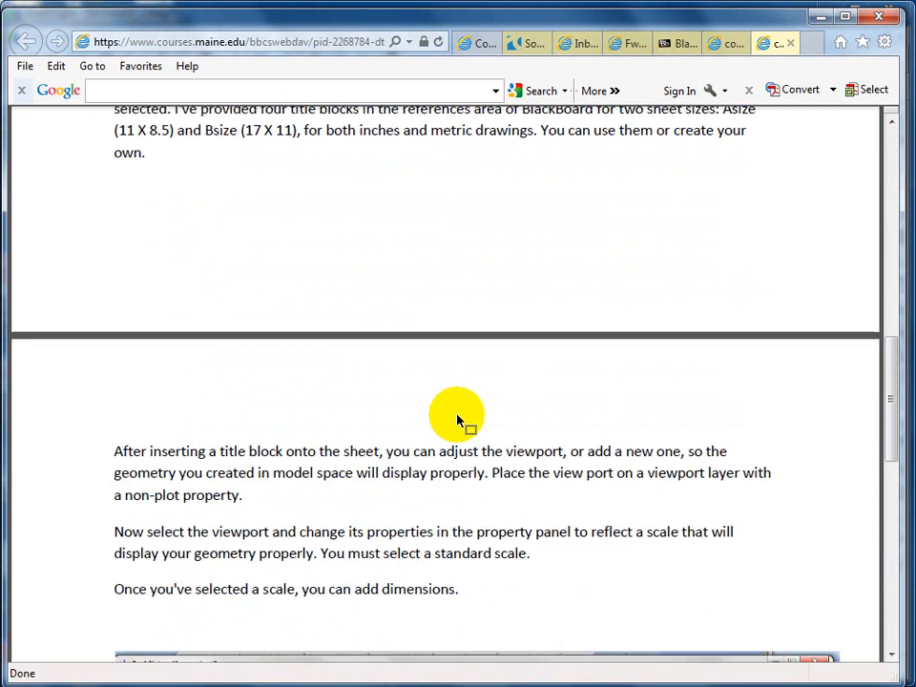
pyautogui.scroll(-3)
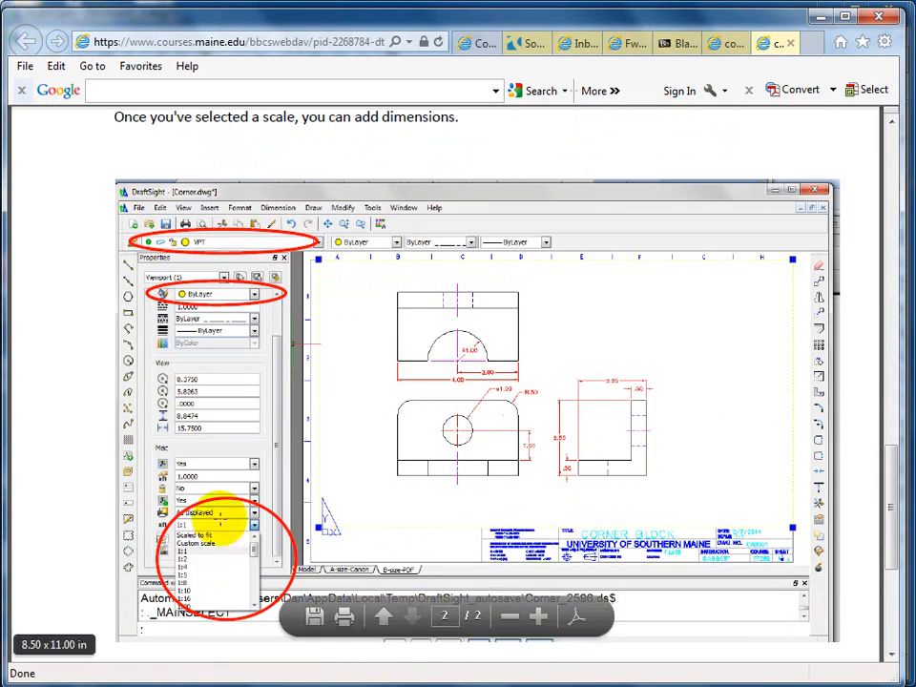
pyautogui.scroll(-3)
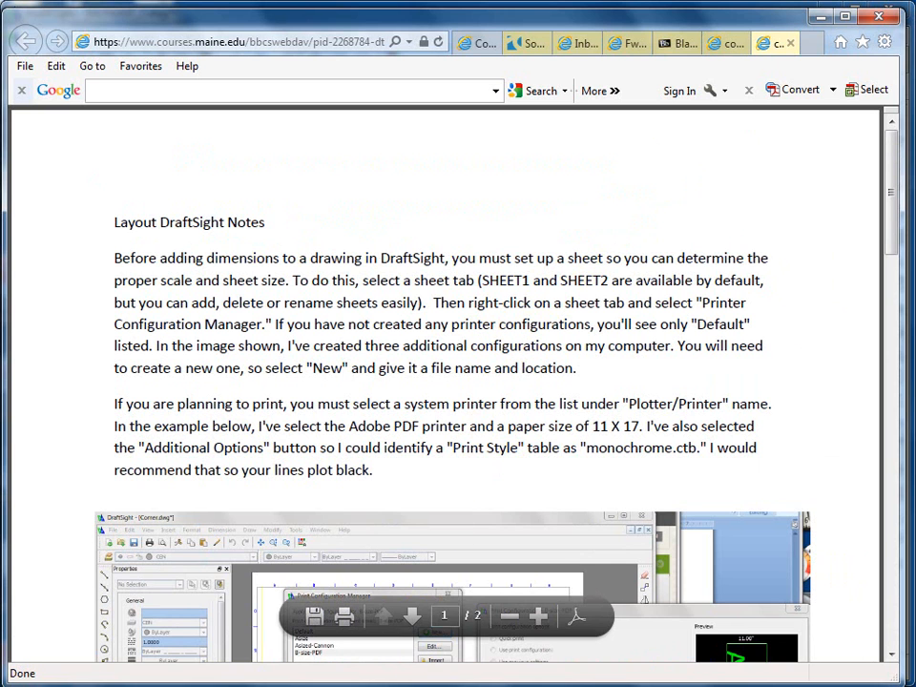
pyautogui.click(18, 45)
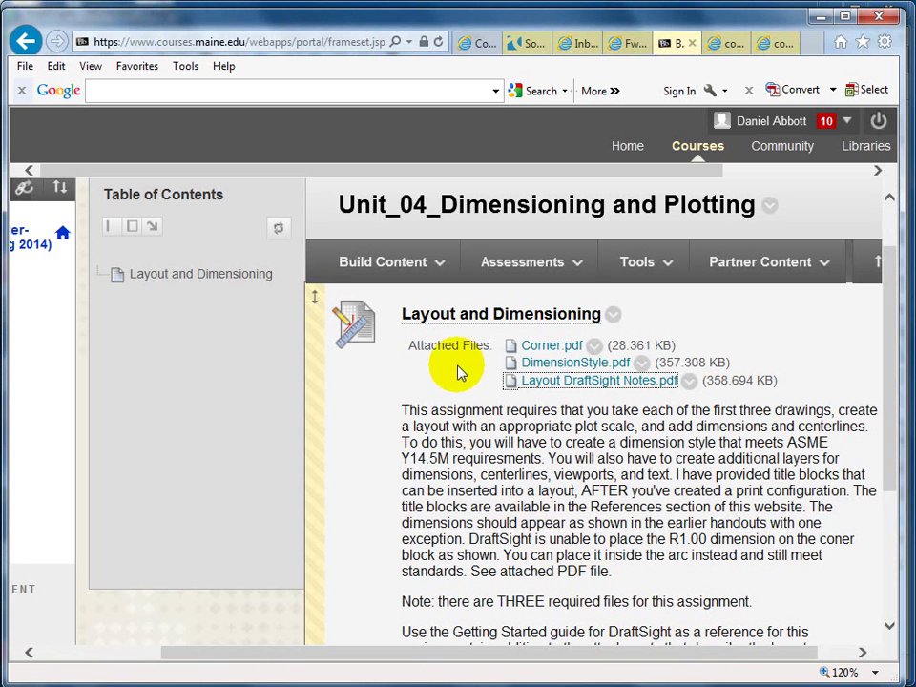
# View the DimensionStyle.pdf attachment and skim its Mechanical-Inch style steps.
pyautogui.click(599, 381)
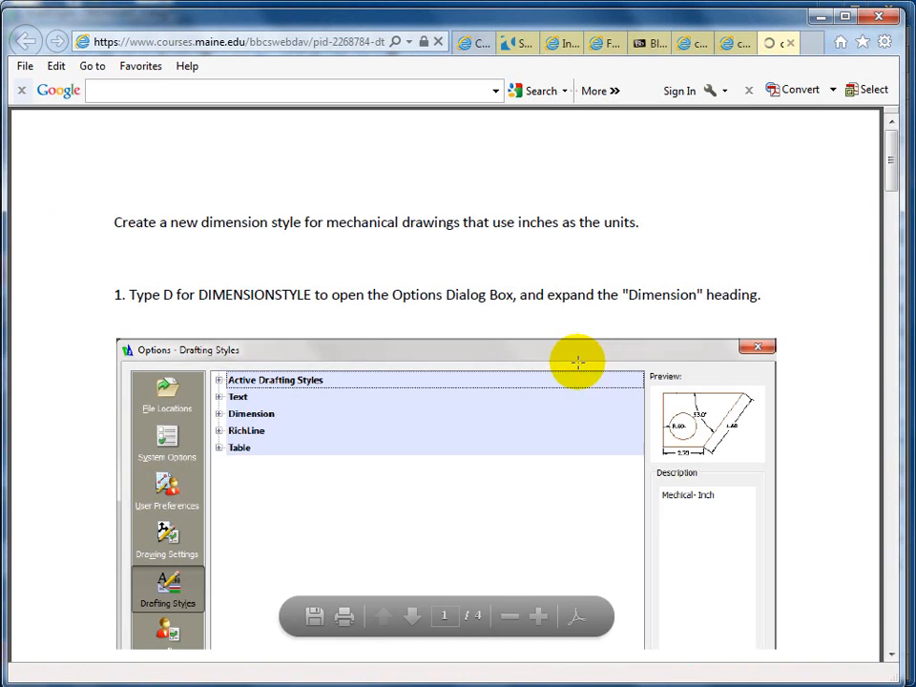
pyautogui.scroll(-3)
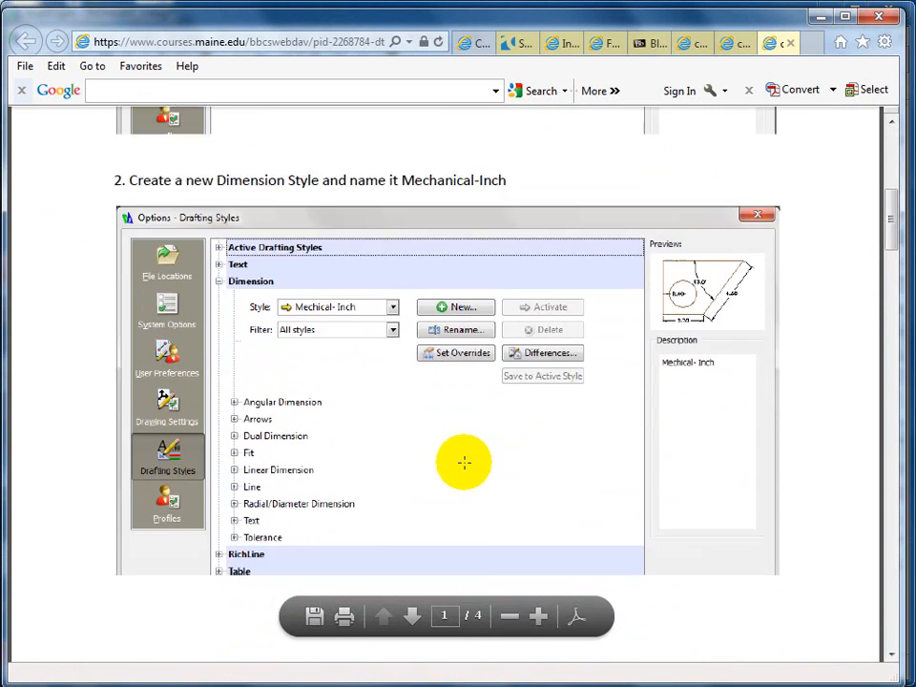
pyautogui.scroll(-3)
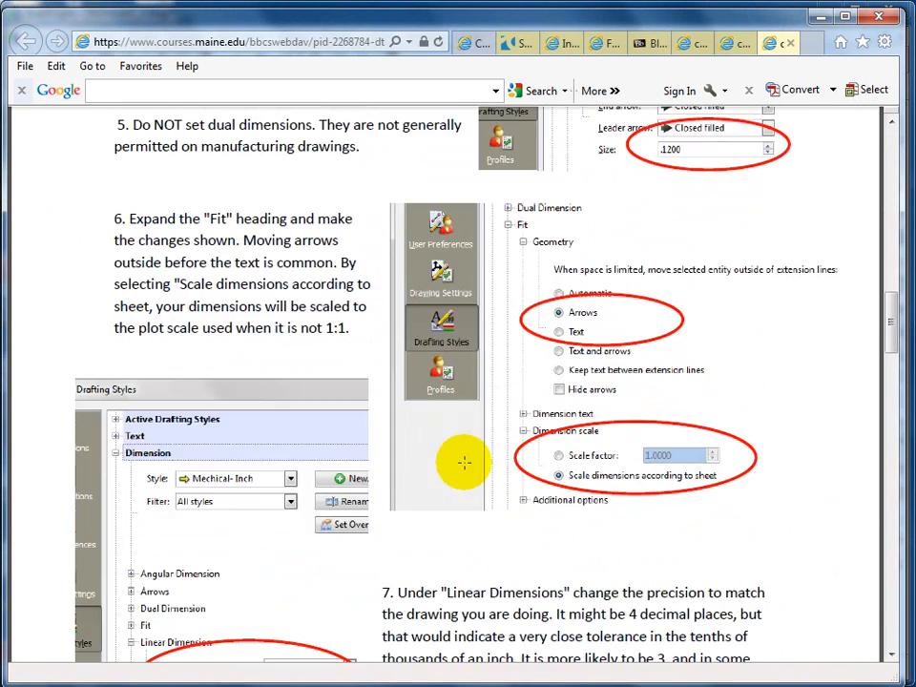
pyautogui.scroll(-3)
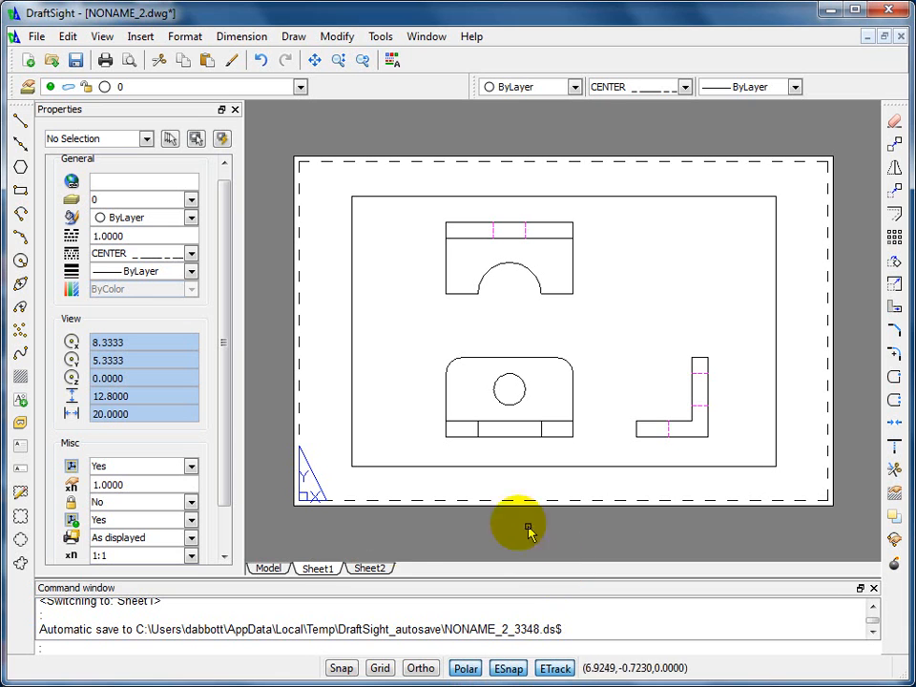
# Bring up Sheet1's right-click menu to reach the Print Configuration Manager.
pyautogui.rightClick(317, 569)
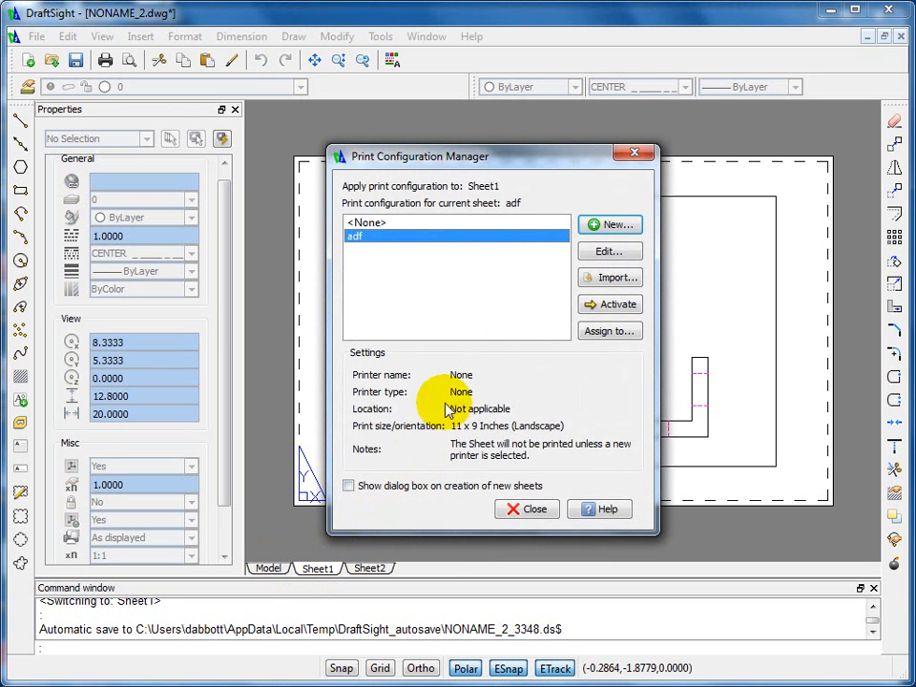
pyautogui.moveTo(496, 308)
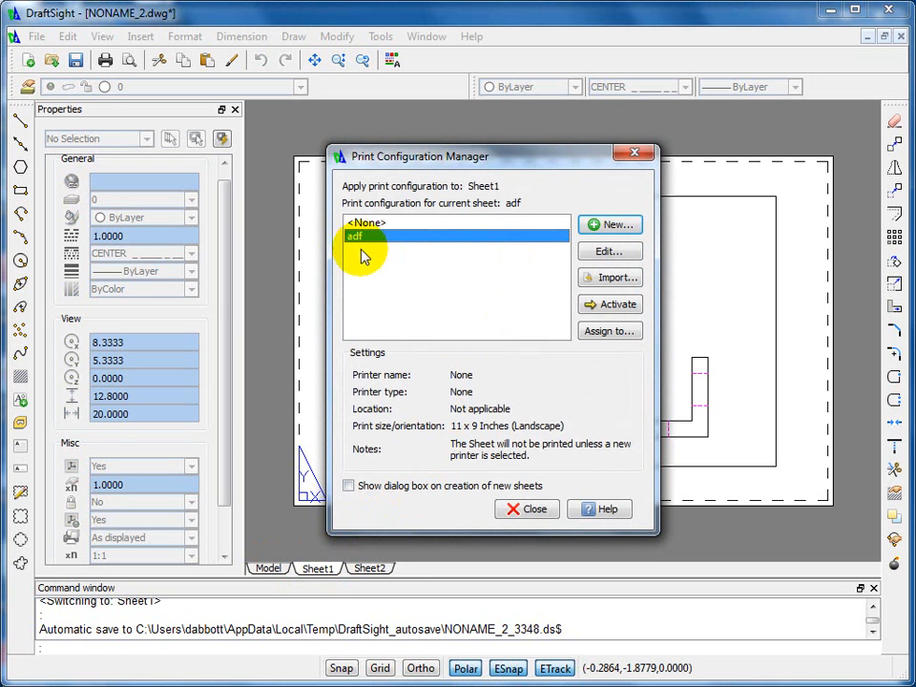
pyautogui.moveTo(477, 249)
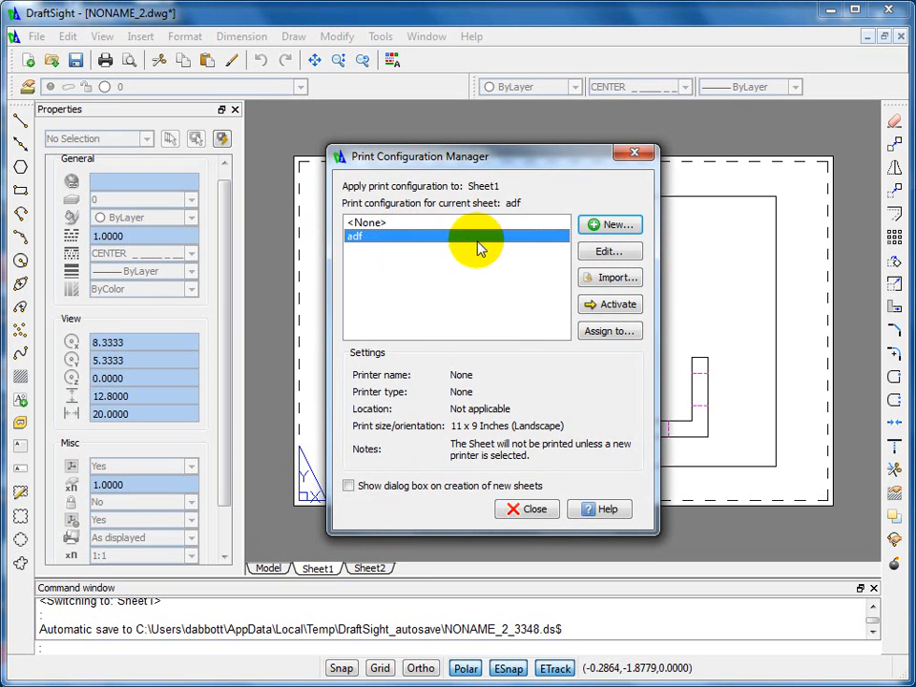
pyautogui.moveTo(610, 224)
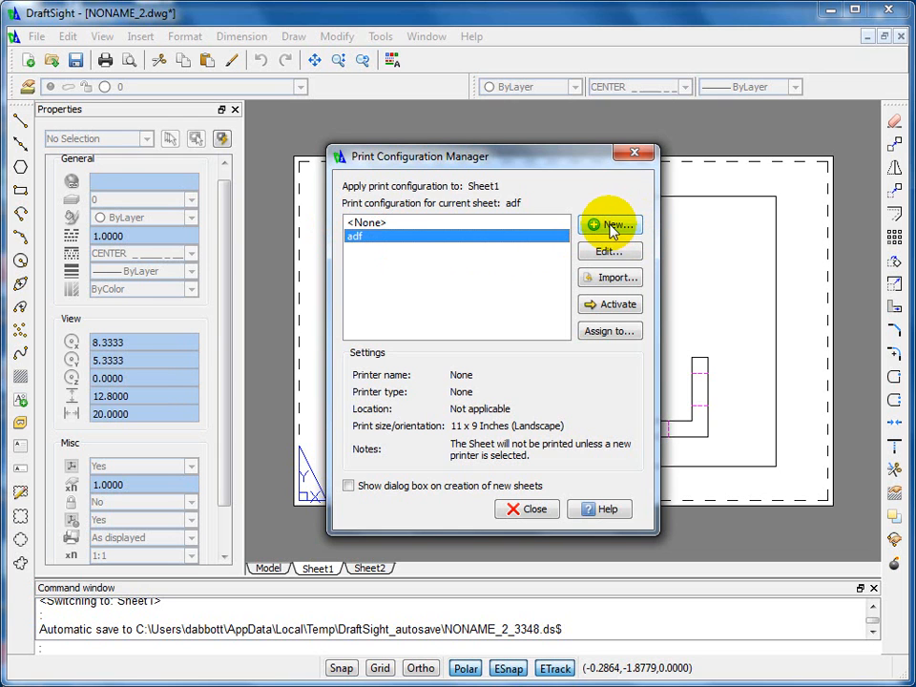
# Create a new print configuration based on Default, saved as Bsize-Inch, and edit its settings.
pyautogui.click(609, 225)
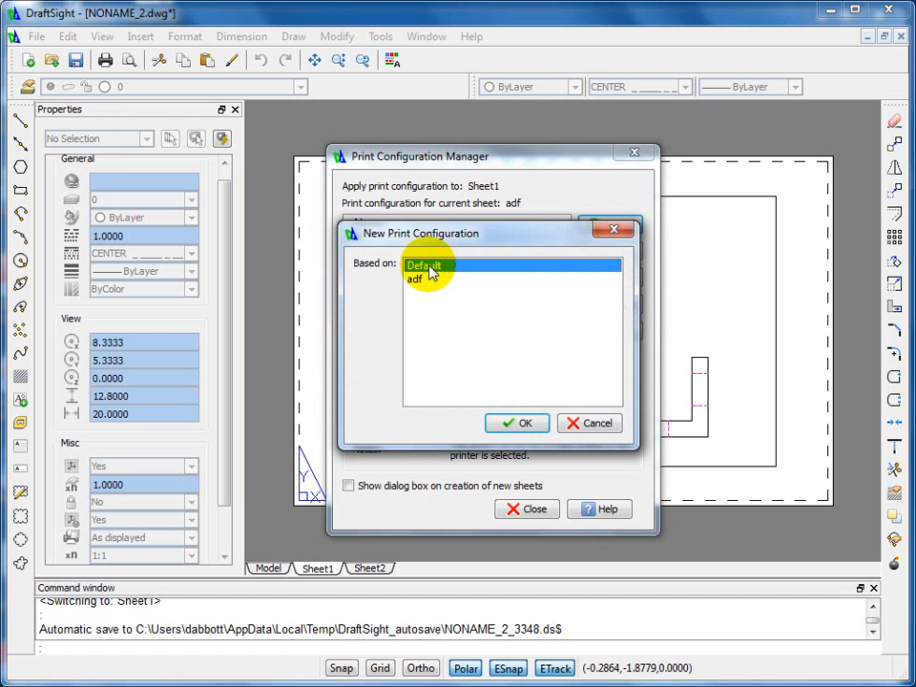
pyautogui.click(517, 423)
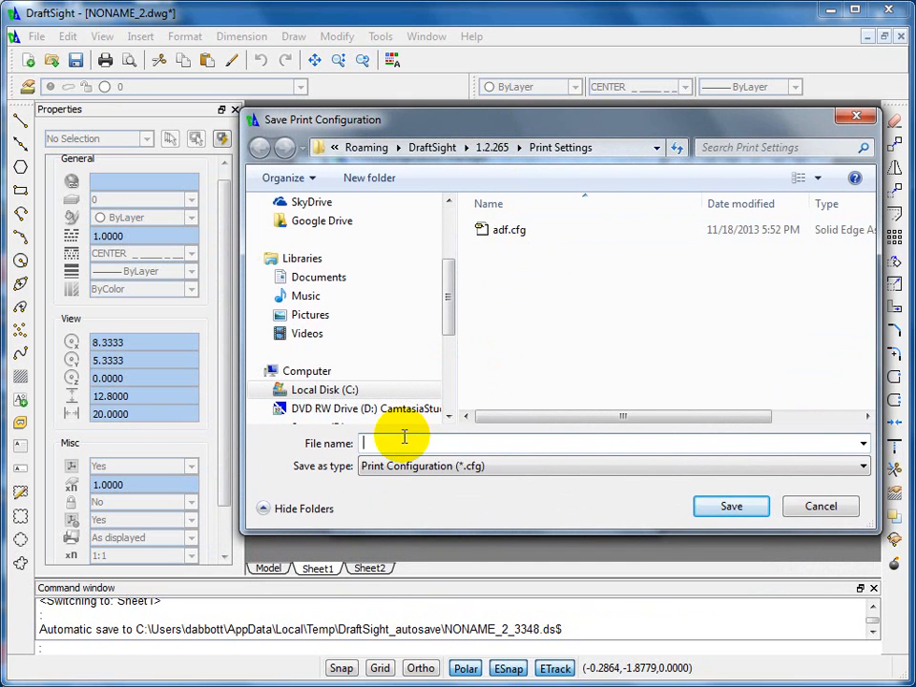
pyautogui.write('Bsize-Inch')
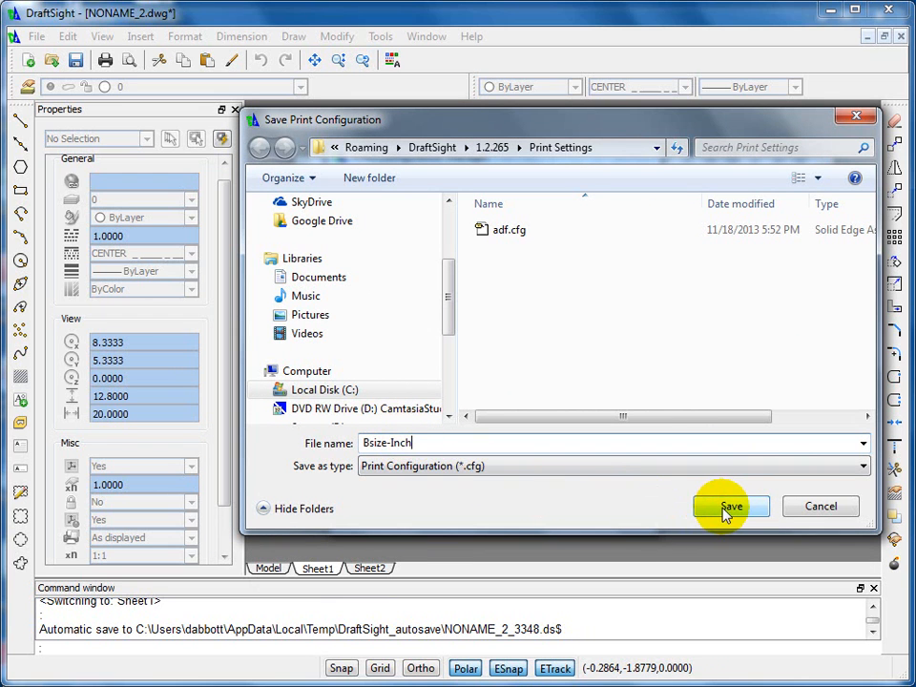
pyautogui.click(731, 506)
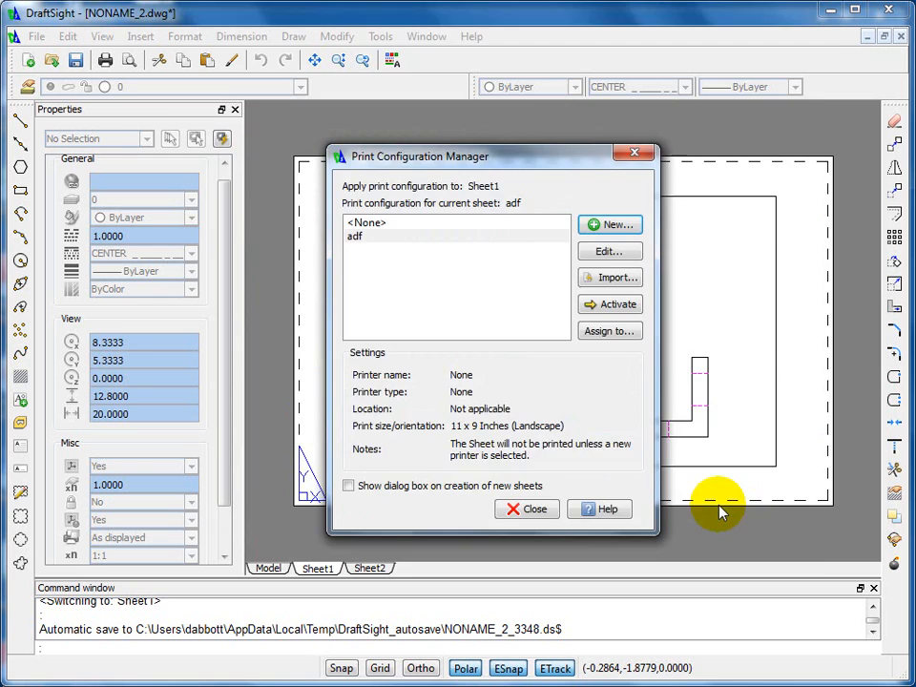
pyautogui.click(609, 251)
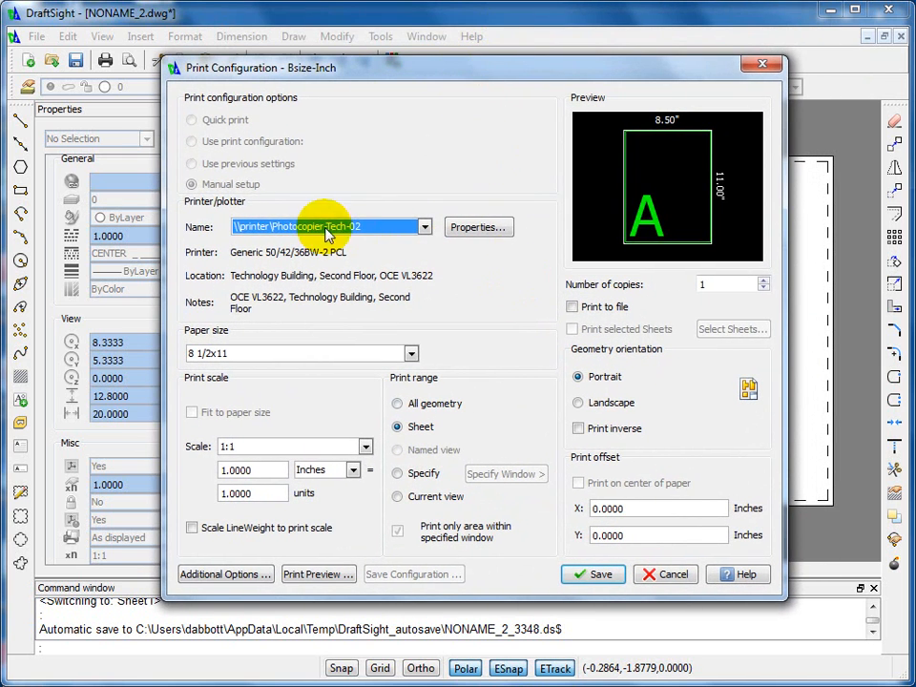
pyautogui.moveTo(423, 226)
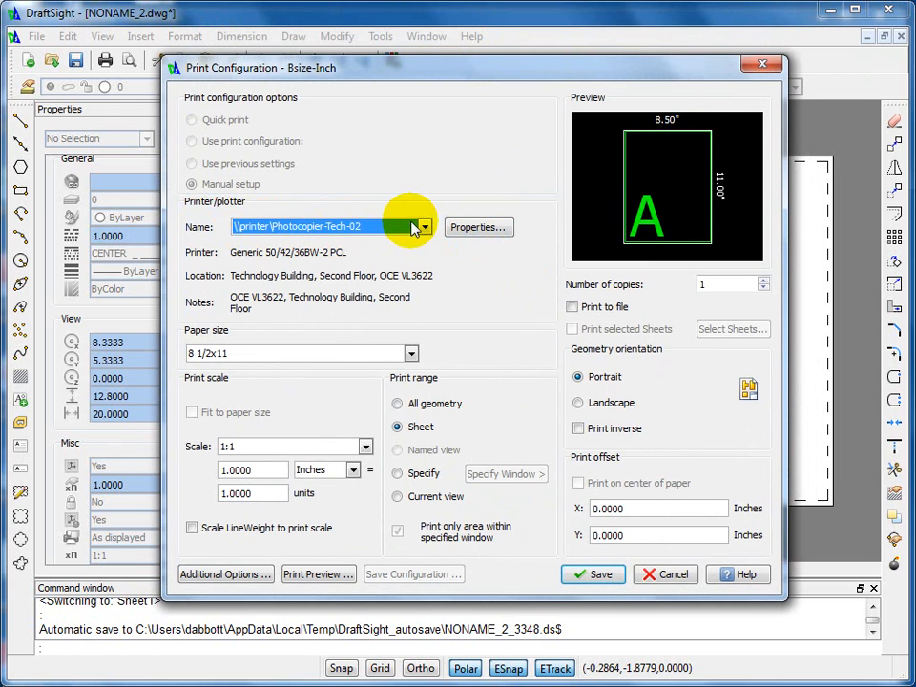
# Set the Bsize-Inch configuration's printer to the built-in PDF printer.
pyautogui.click(422, 227)
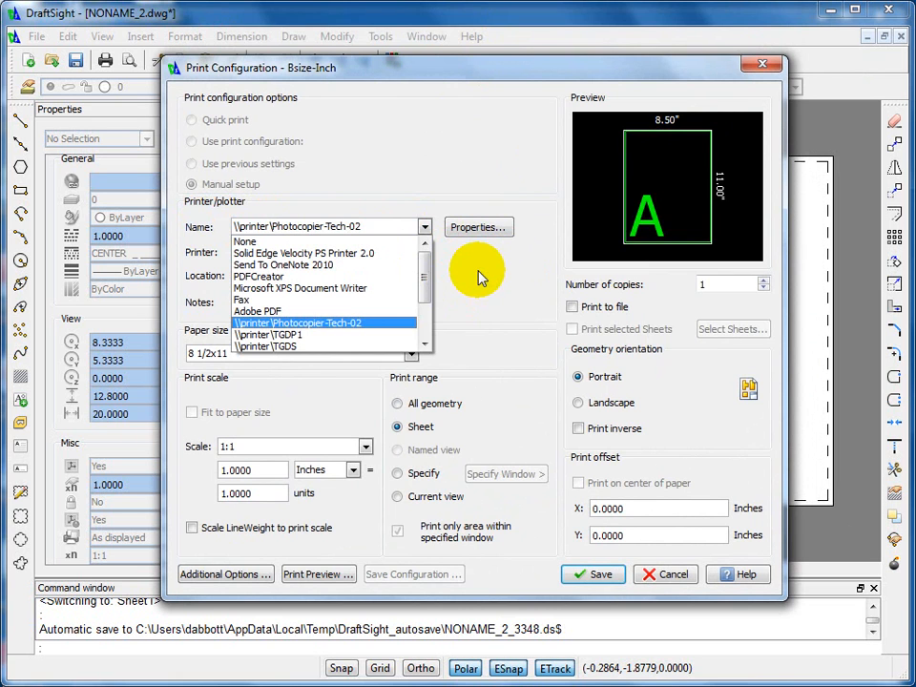
pyautogui.moveTo(425, 281)
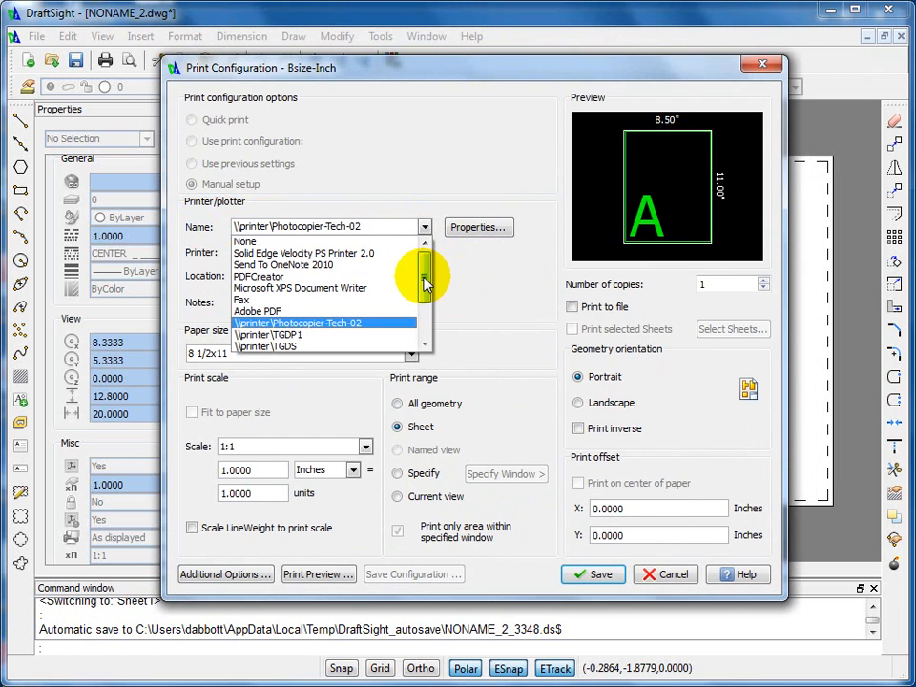
pyautogui.click(297, 322)
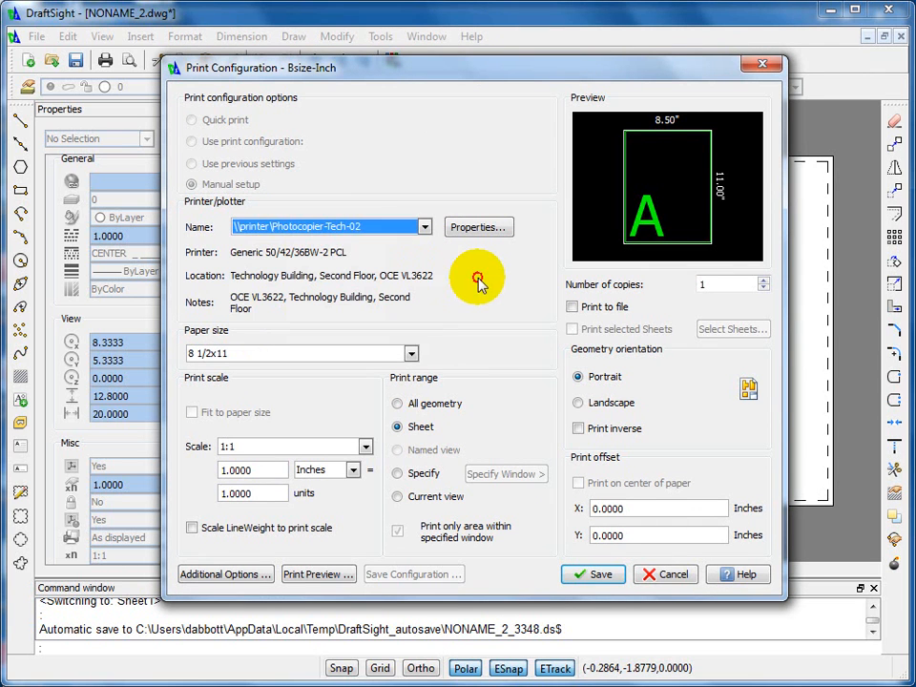
pyautogui.moveTo(479, 283)
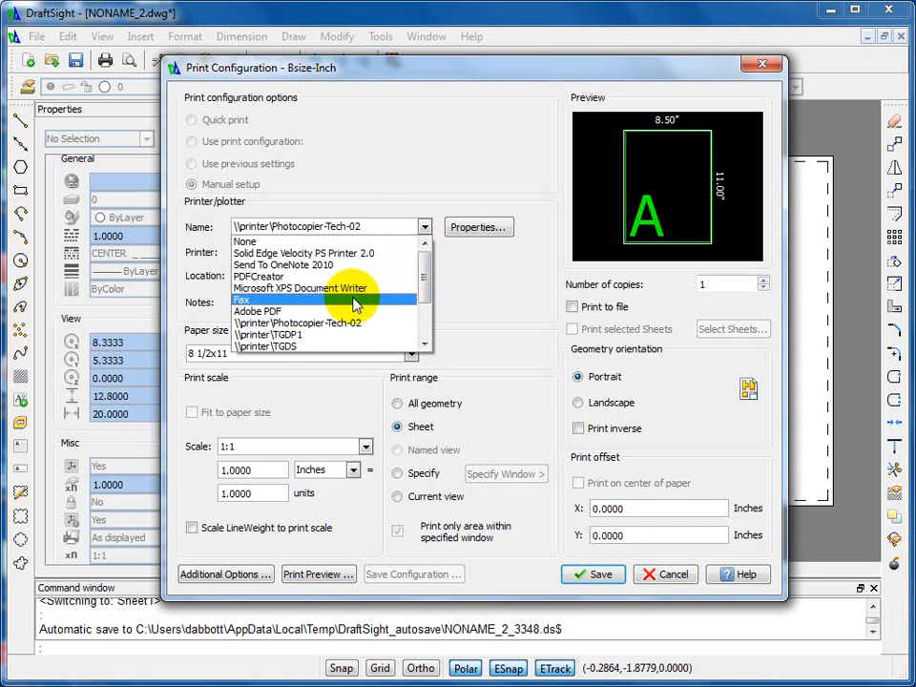
pyautogui.scroll(-3)
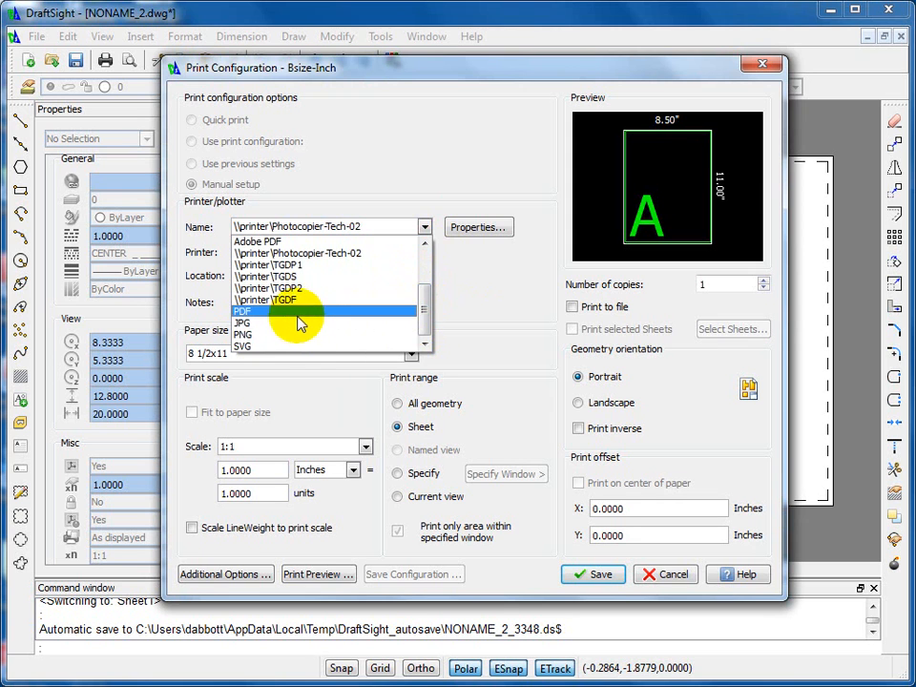
pyautogui.click(244, 311)
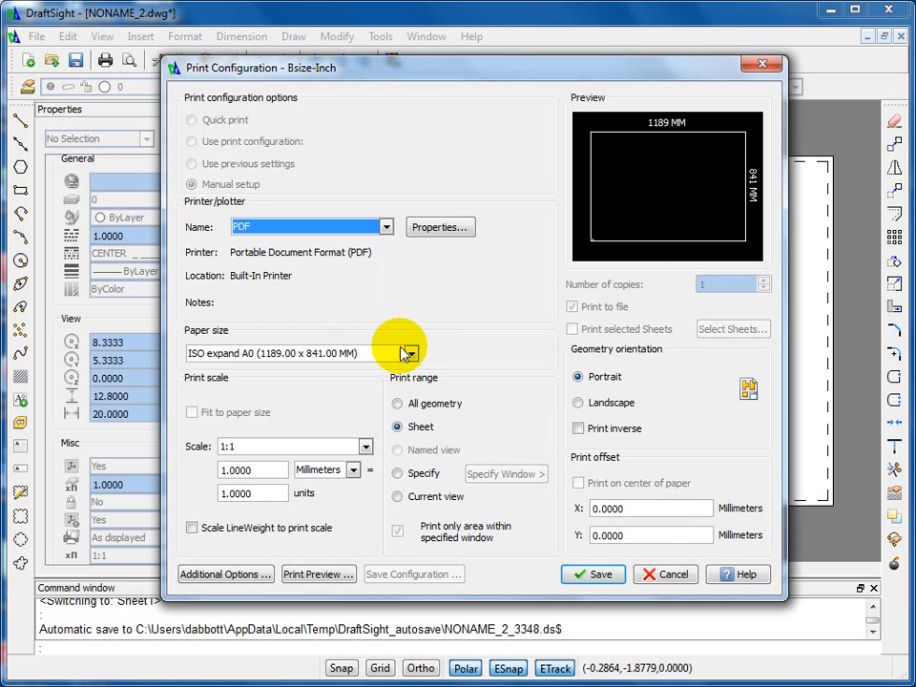
pyautogui.moveTo(379, 403)
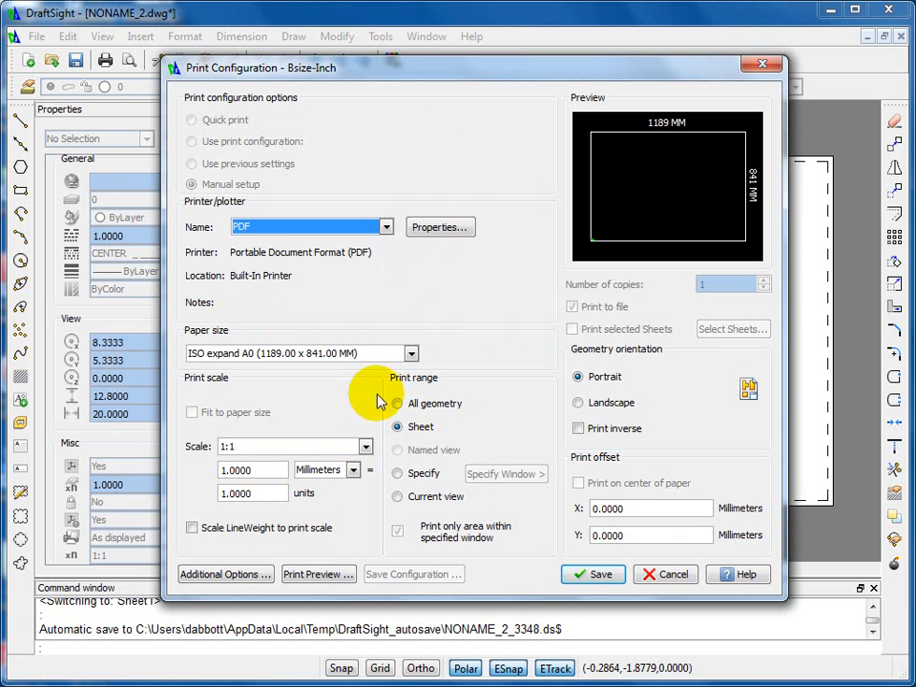
# Choose ANSI expand B 11 x 17 inch paper in landscape with print preview, and save Bsize-Inch.
pyautogui.click(410, 353)
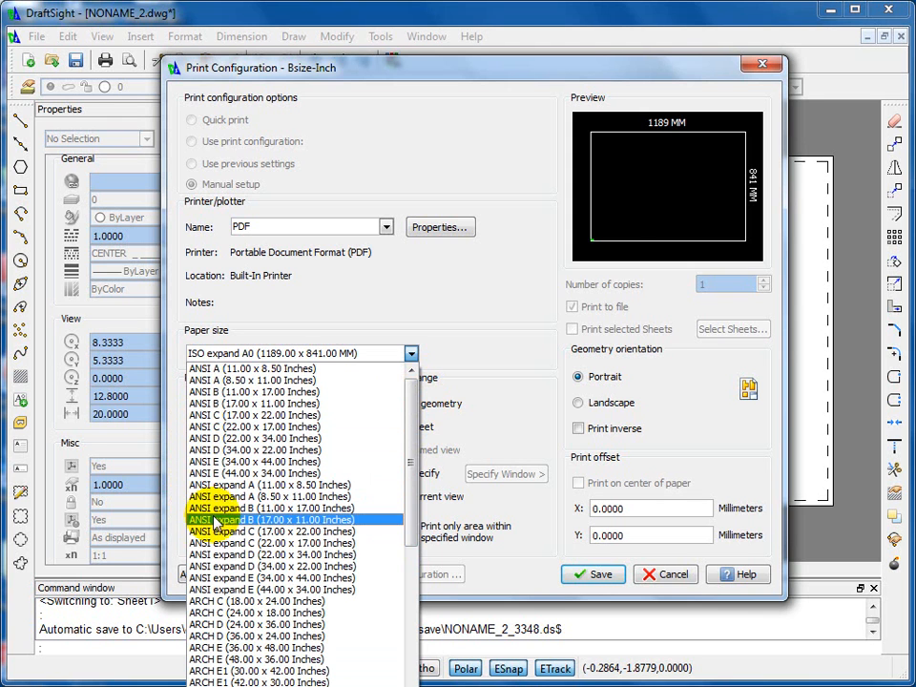
pyautogui.click(267, 507)
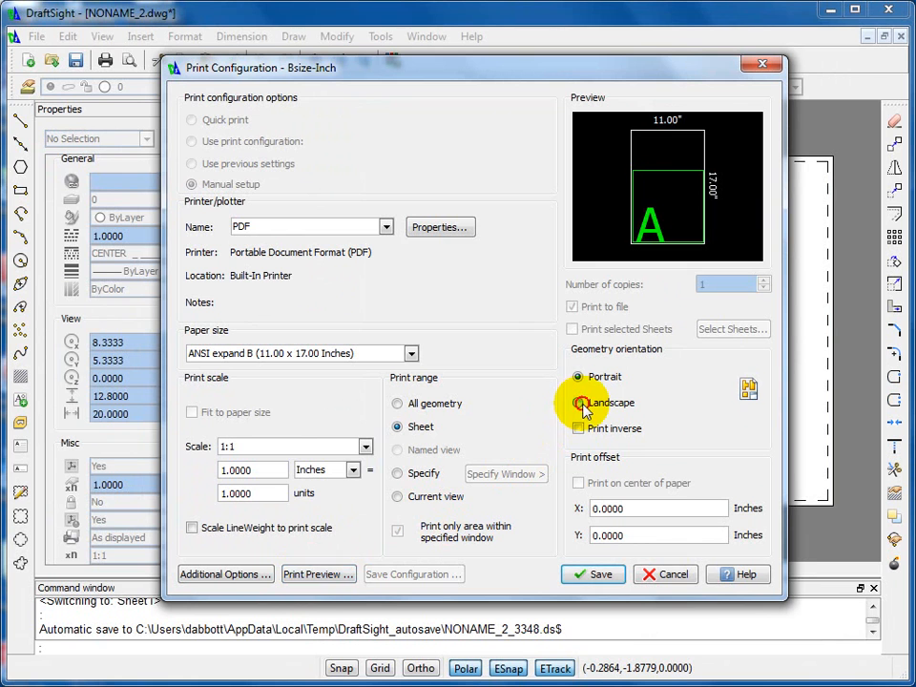
pyautogui.click(318, 573)
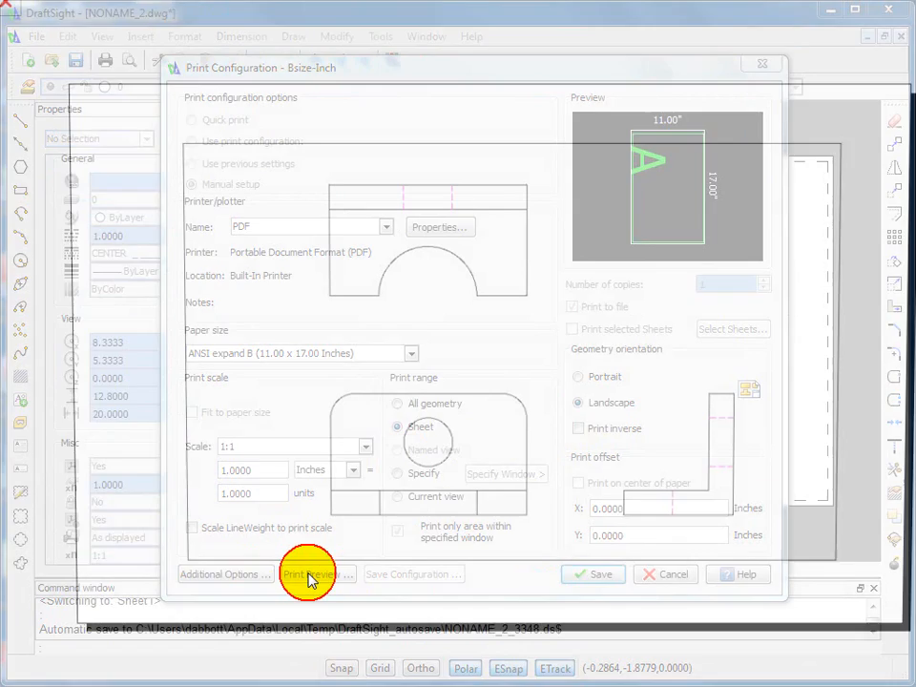
pyautogui.click(316, 574)
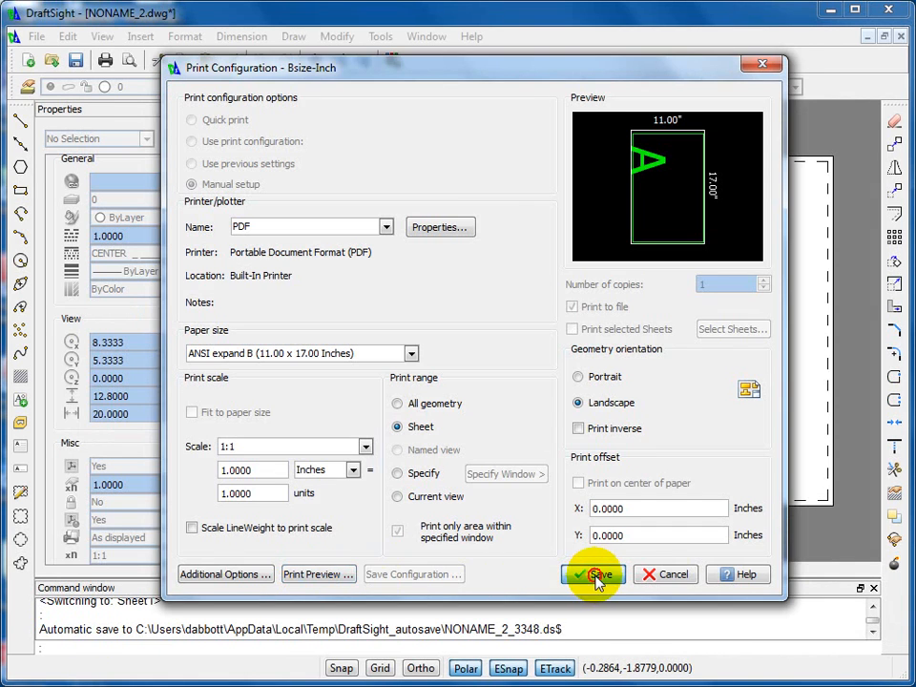
pyautogui.click(600, 574)
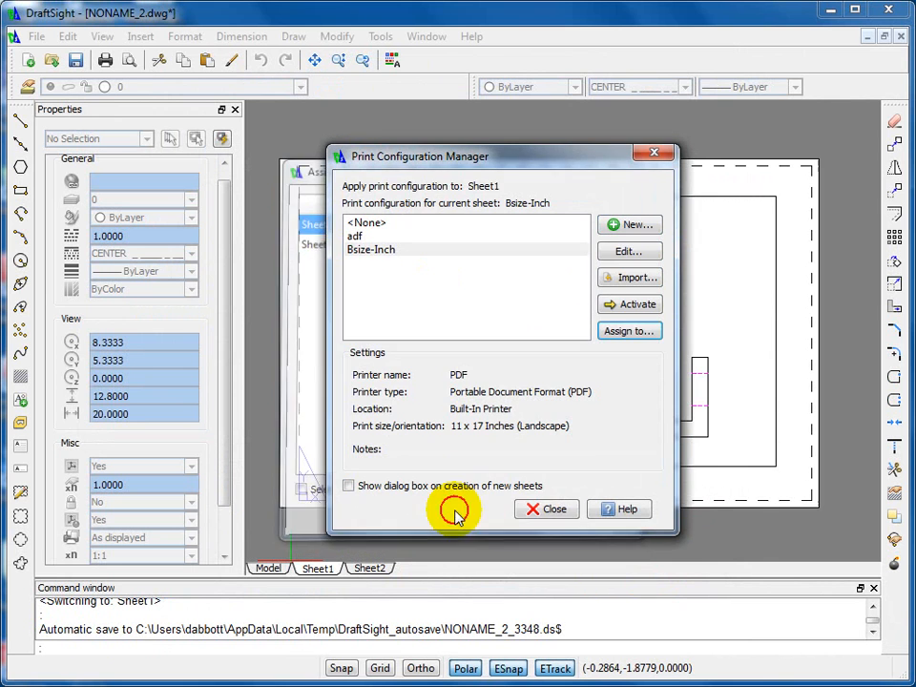
# Close the Print Configuration Manager, returning to the Sheet1 layout.
pyautogui.click(546, 509)
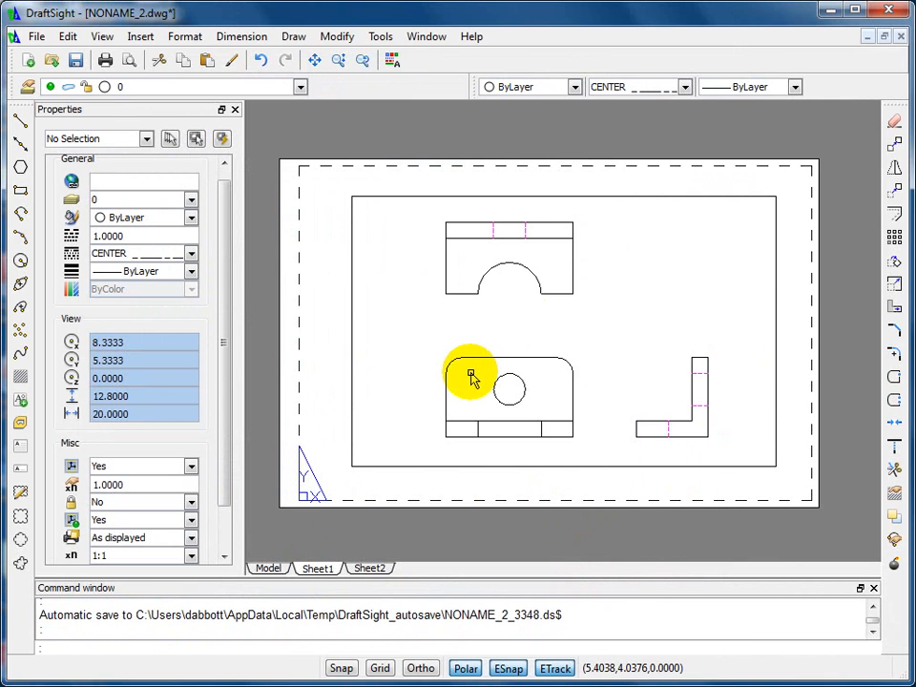
pyautogui.moveTo(529, 344)
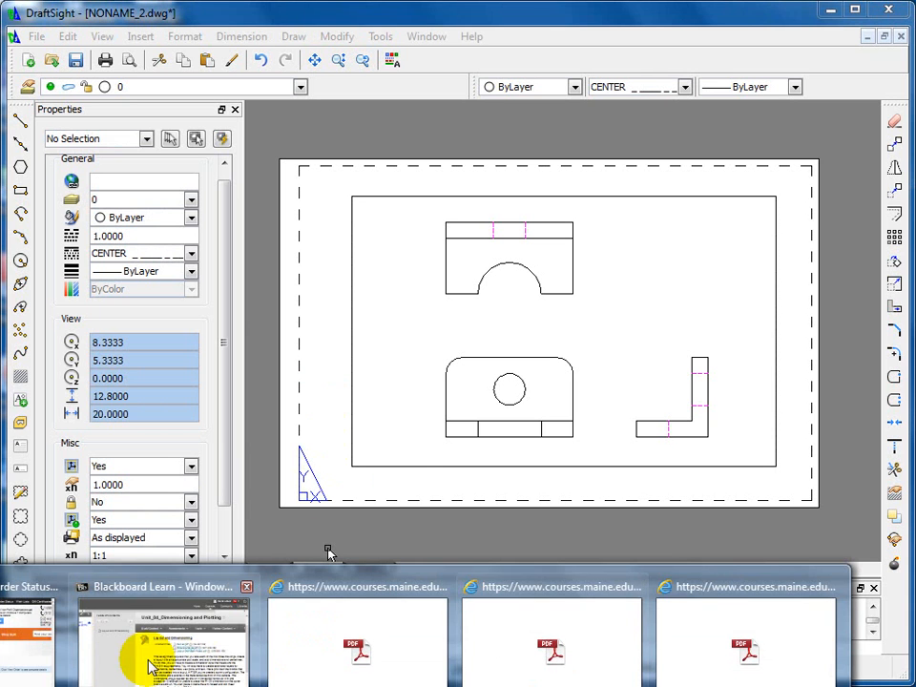
# Return to the Blackboard course and locate the title block links on the References page.
pyautogui.click(148, 654)
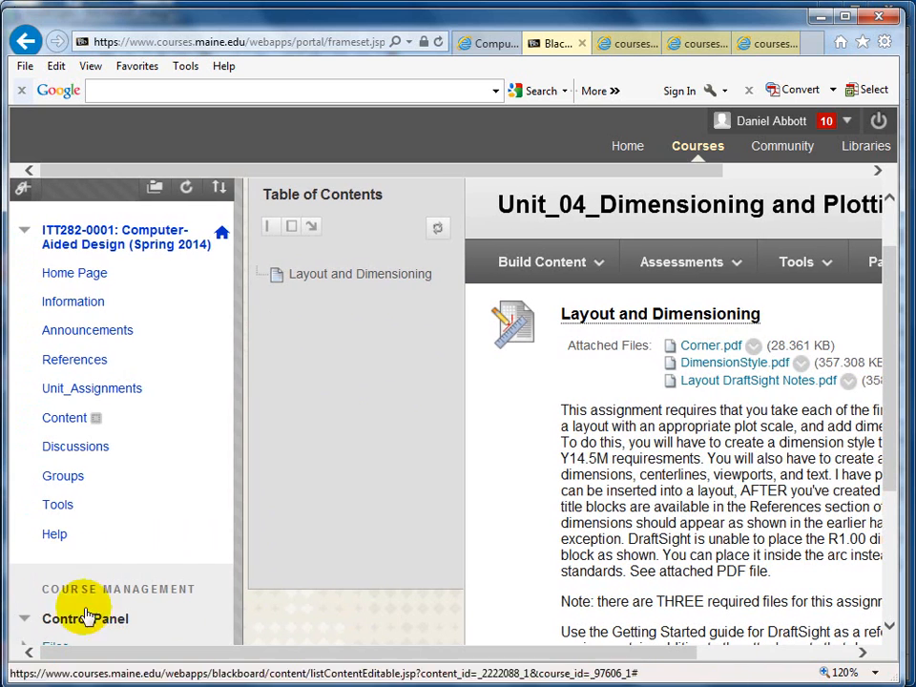
pyautogui.moveTo(75, 360)
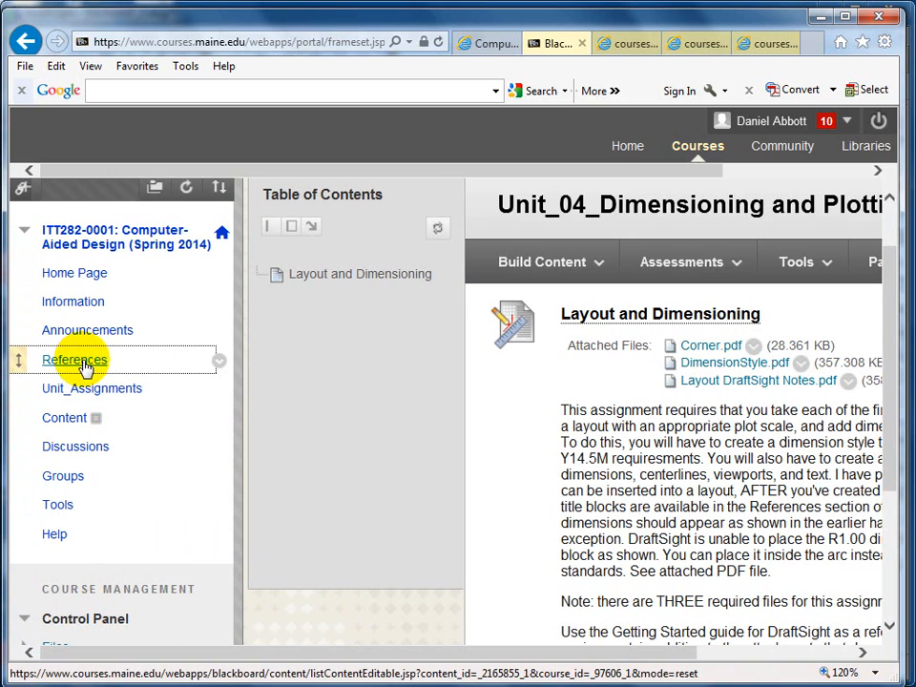
pyautogui.click(75, 359)
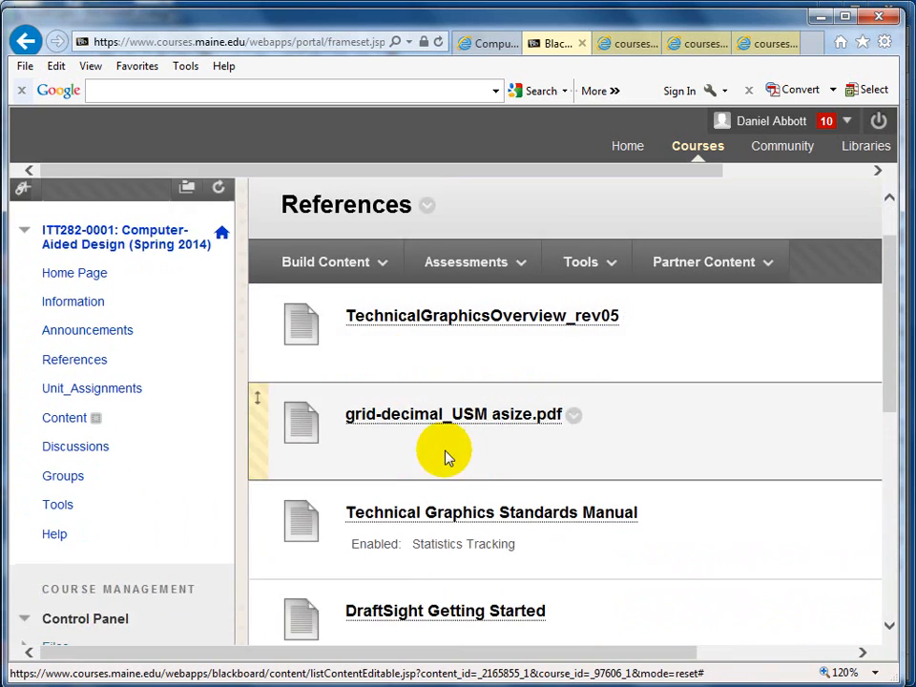
pyautogui.scroll(-3)
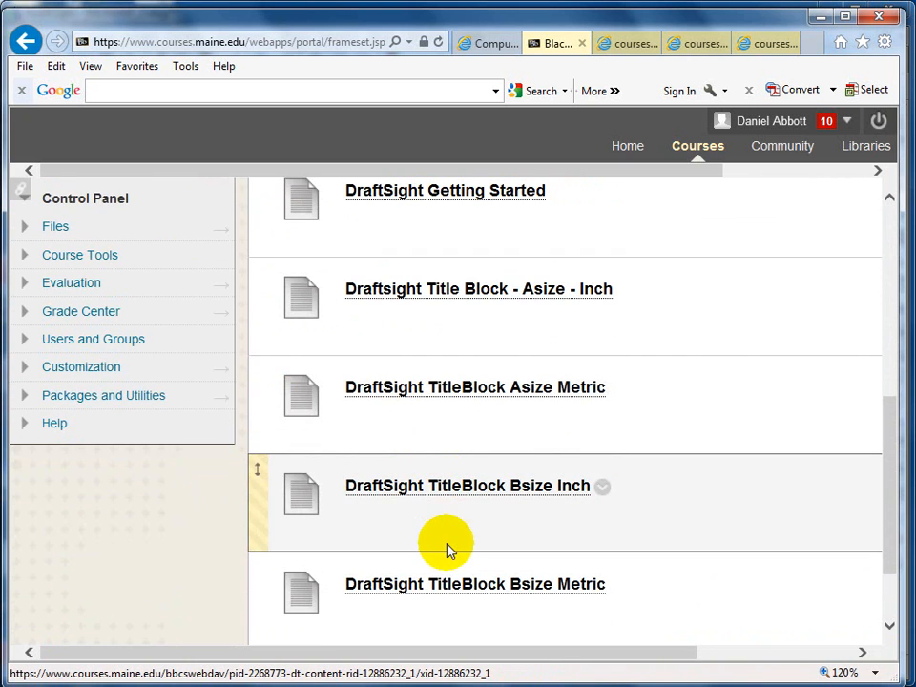
pyautogui.scroll(-3)
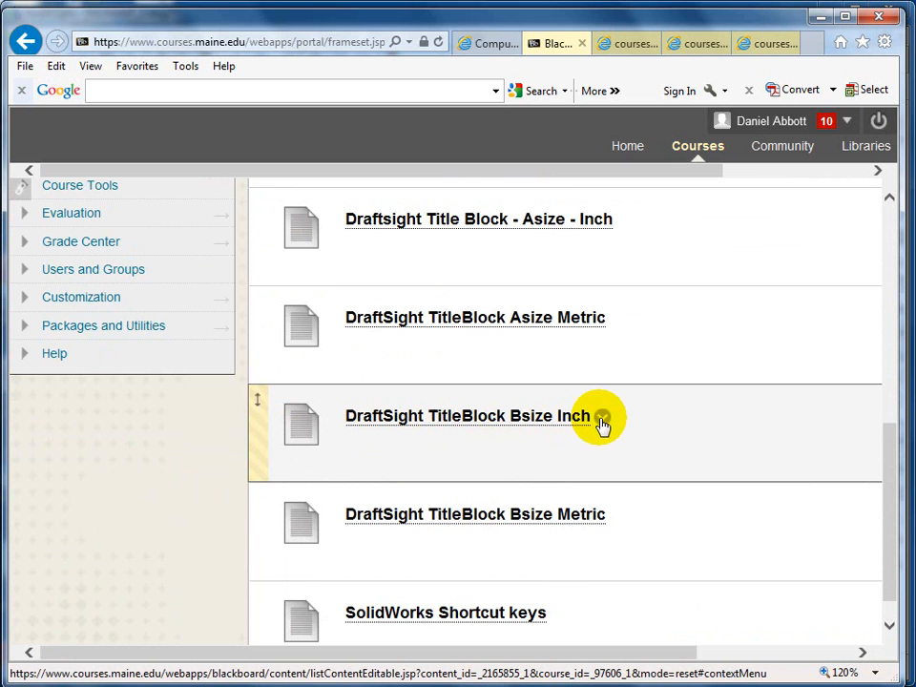
pyautogui.moveTo(601, 420)
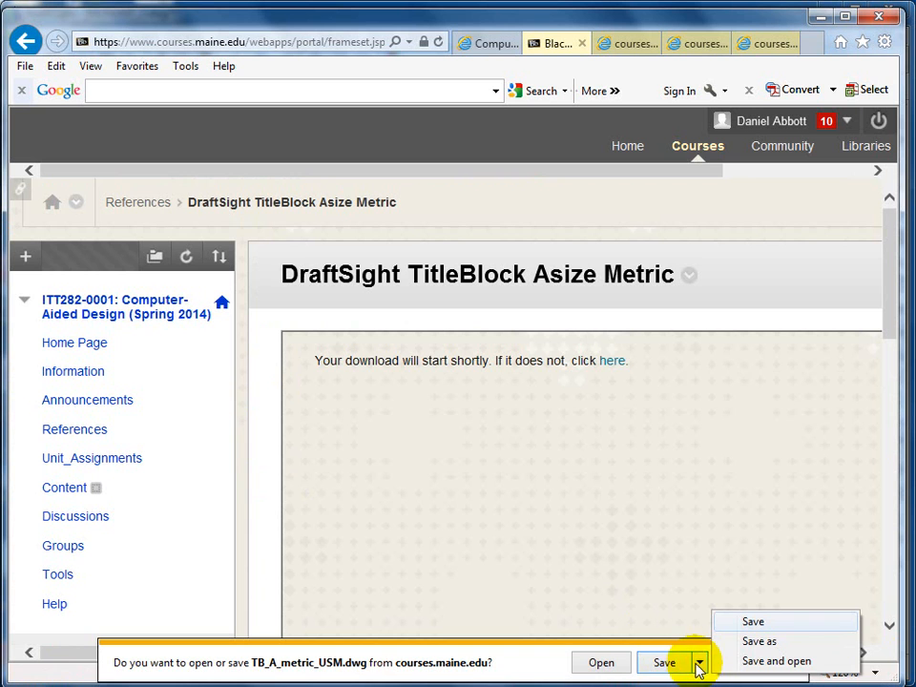
# Save TB_A_metric_USM.dwg and show it at the top of Downloads sorted by date.
pyautogui.click(675, 665)
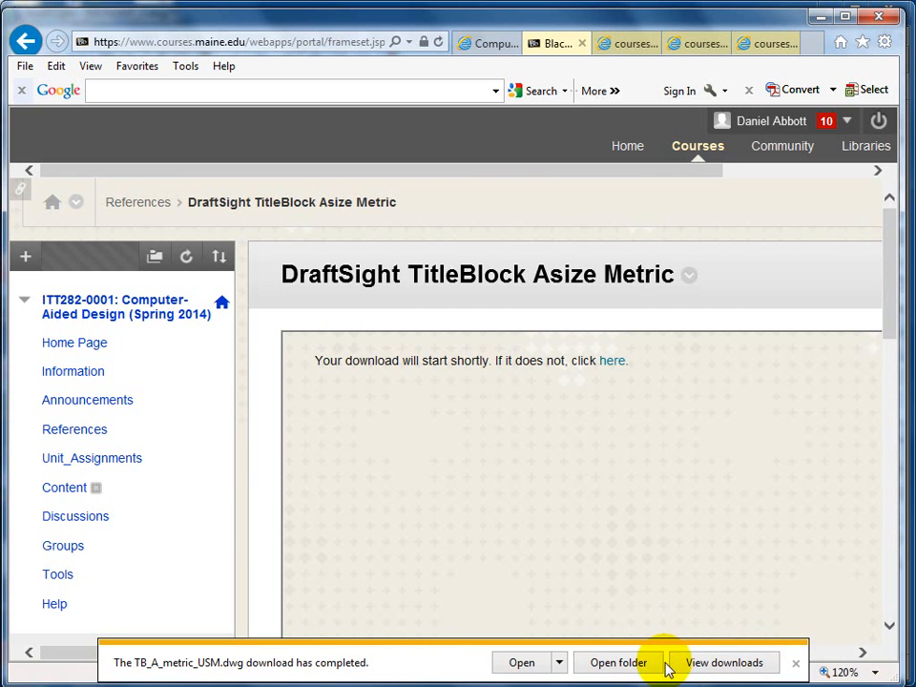
pyautogui.click(621, 661)
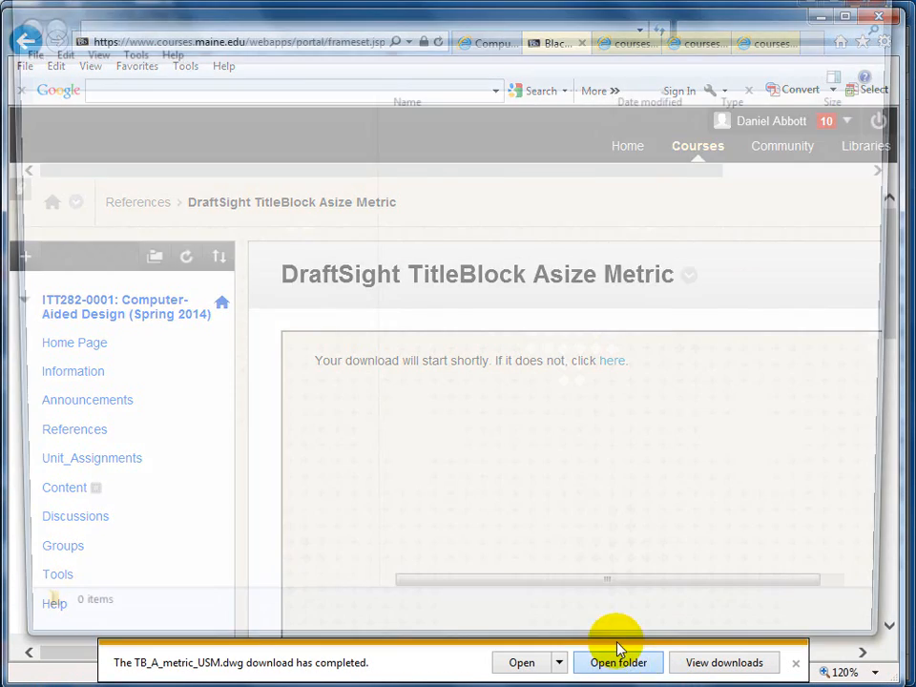
pyautogui.click(620, 661)
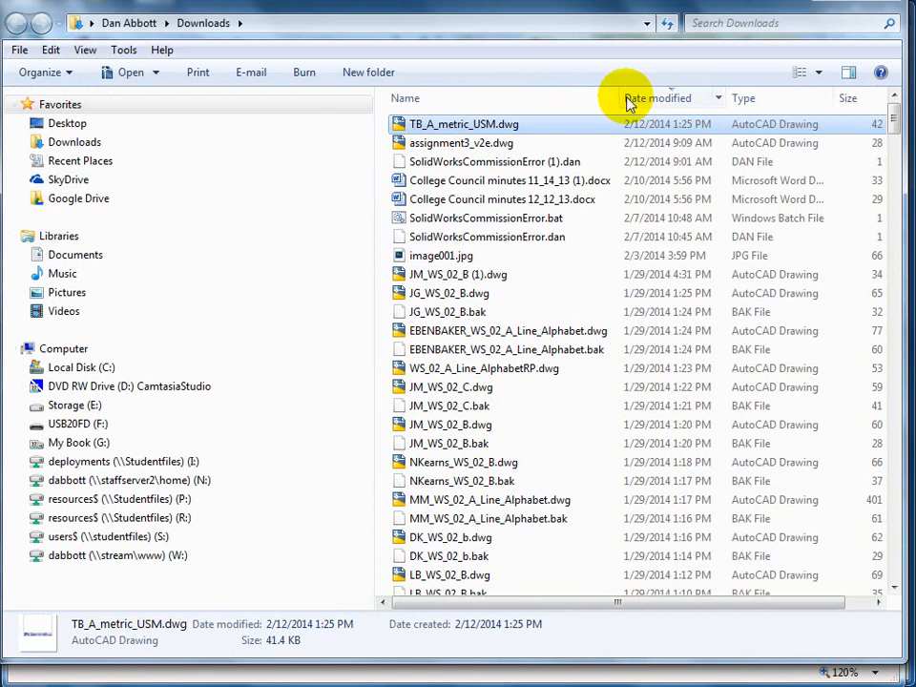
pyautogui.moveTo(411, 129)
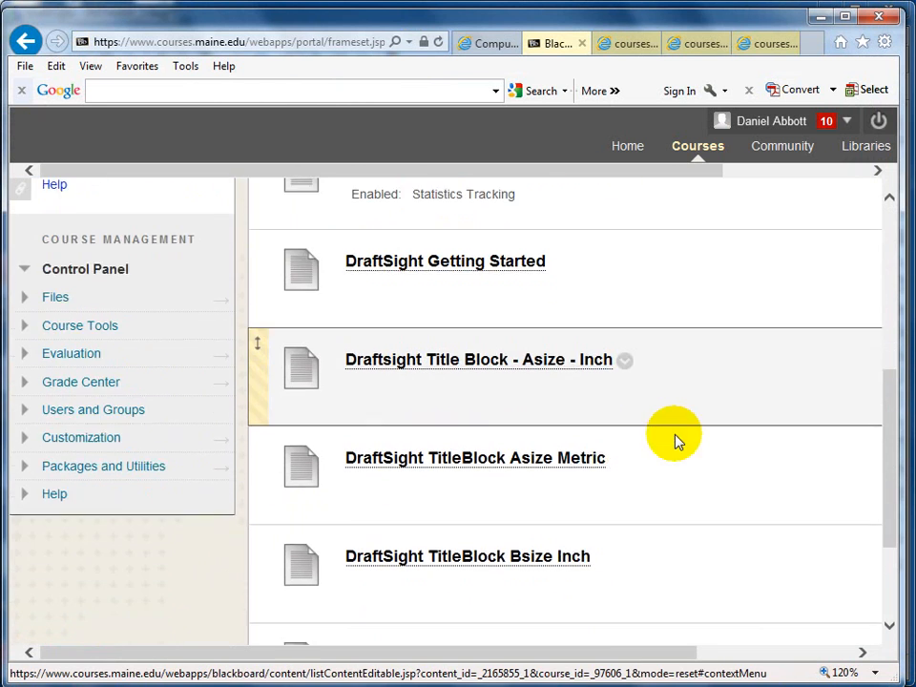
# Download the DraftSight TitleBlock Bsize Inch file TB_B_inch.dwg and open it from Downloads.
pyautogui.scroll(-3)
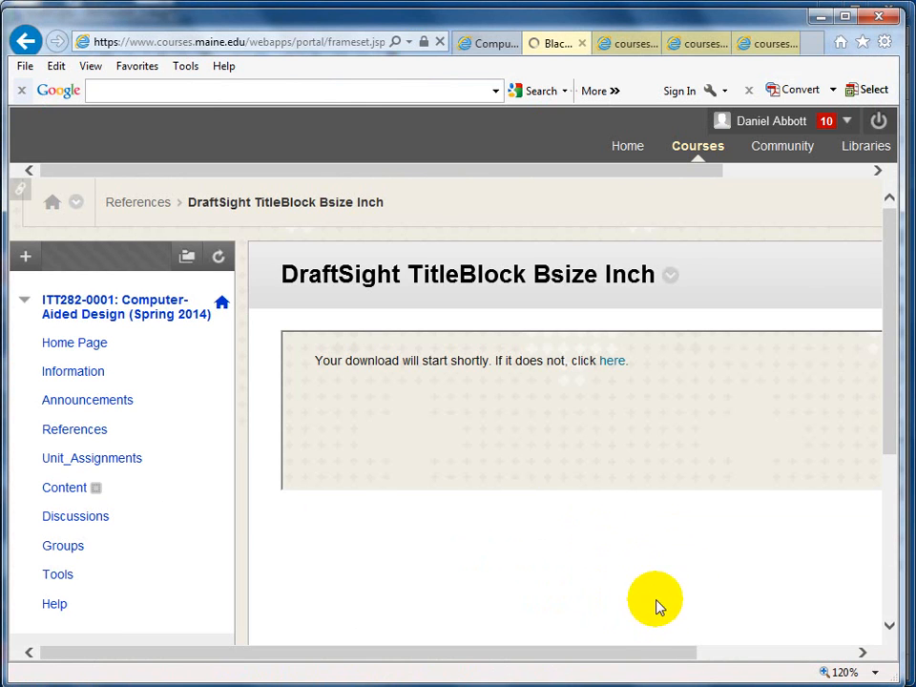
pyautogui.click(611, 360)
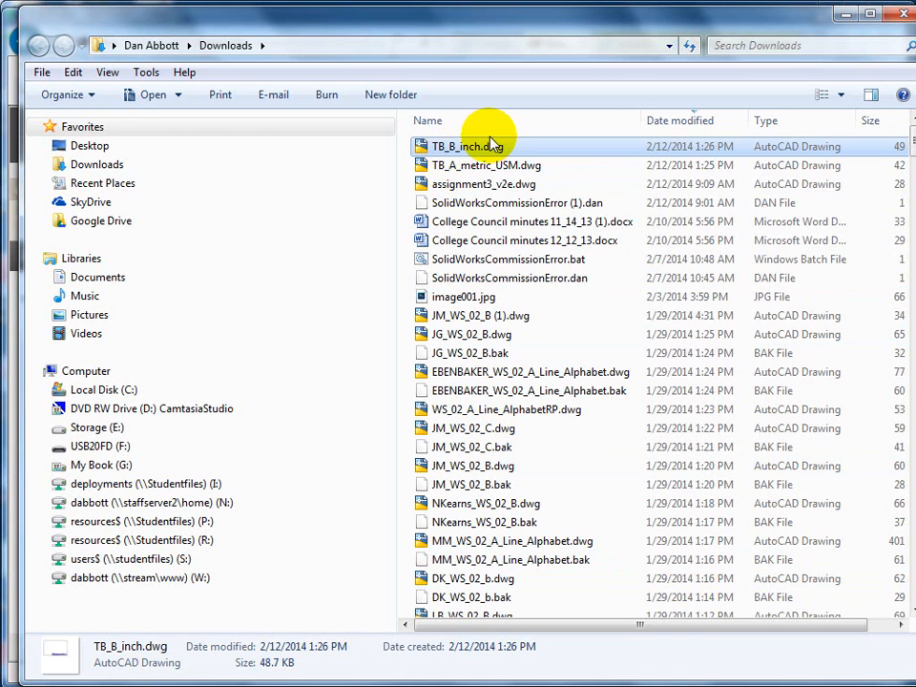
pyautogui.doubleClick(458, 146)
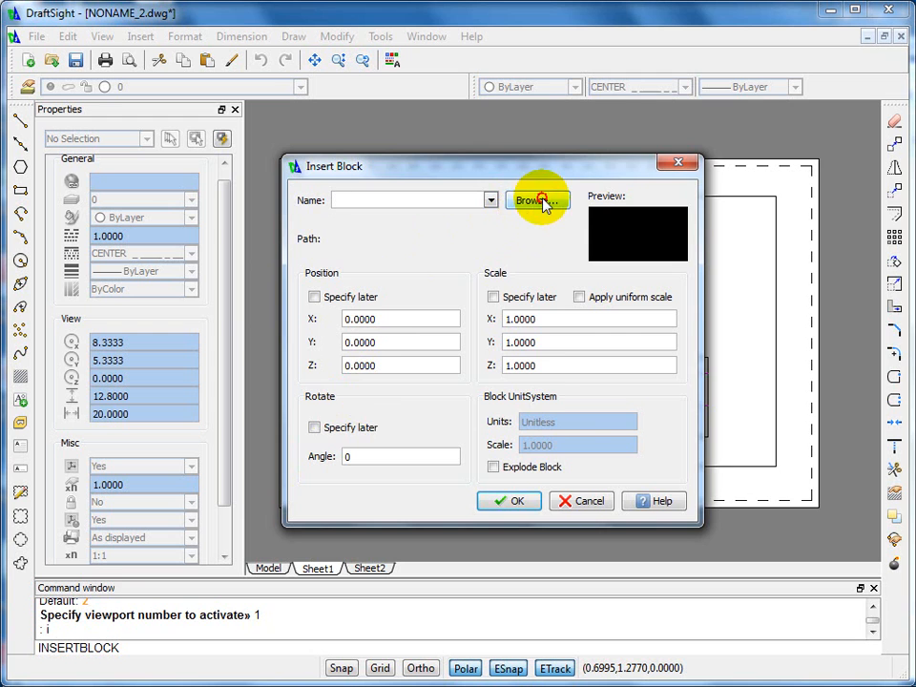
# Insert TB_B_inch.dwg from Downloads at 0,0,0 with scale 1 onto Sheet1.
pyautogui.click(538, 200)
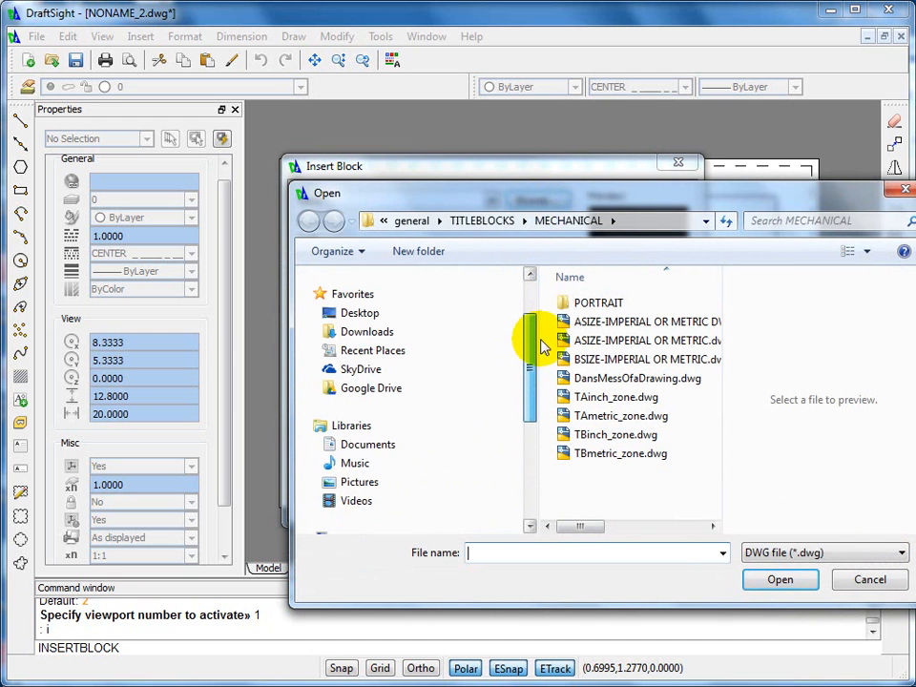
pyautogui.click(365, 332)
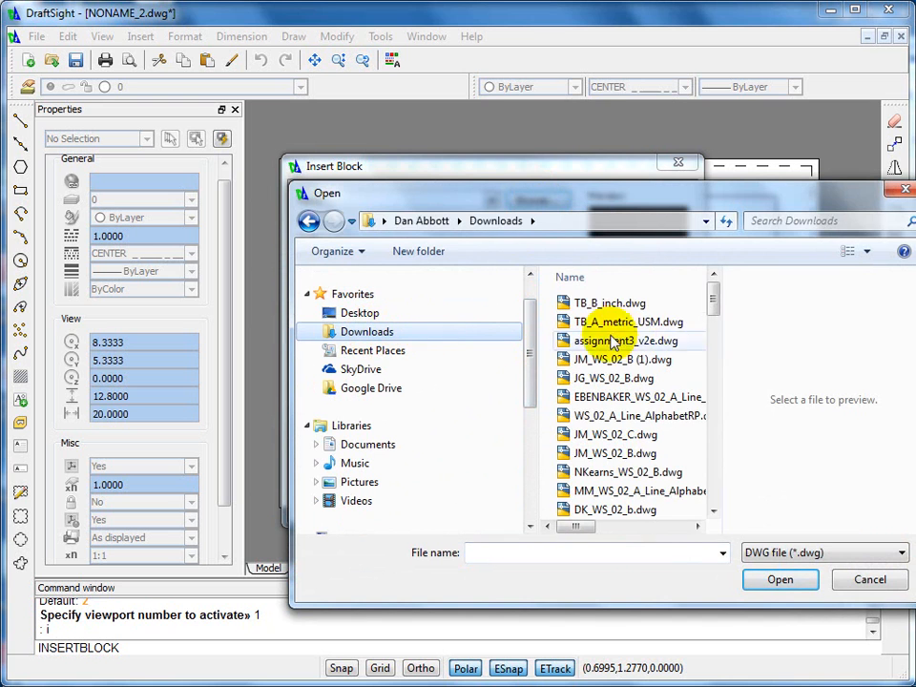
pyautogui.click(780, 580)
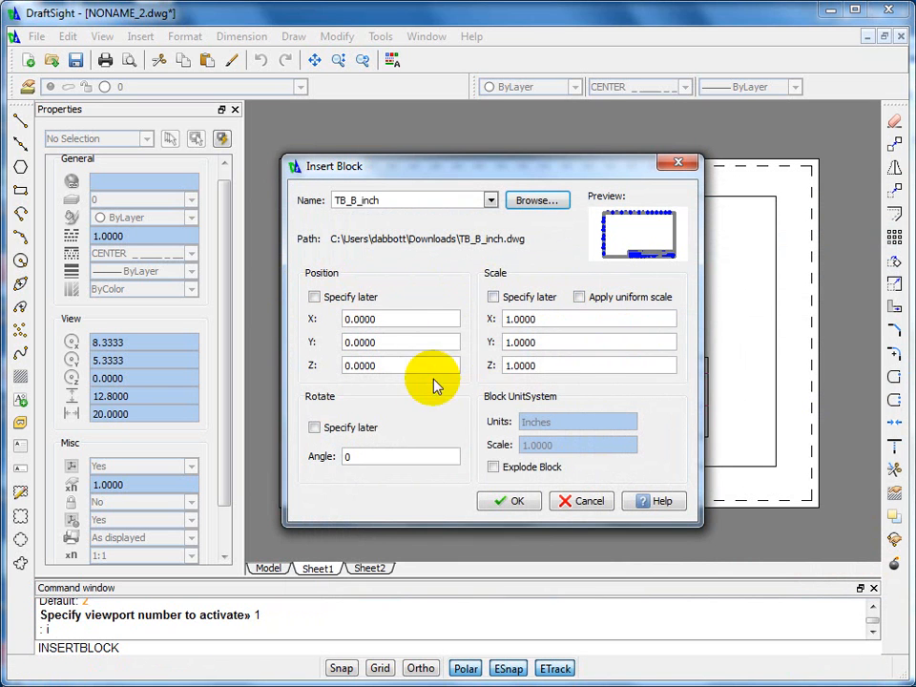
pyautogui.click(399, 319)
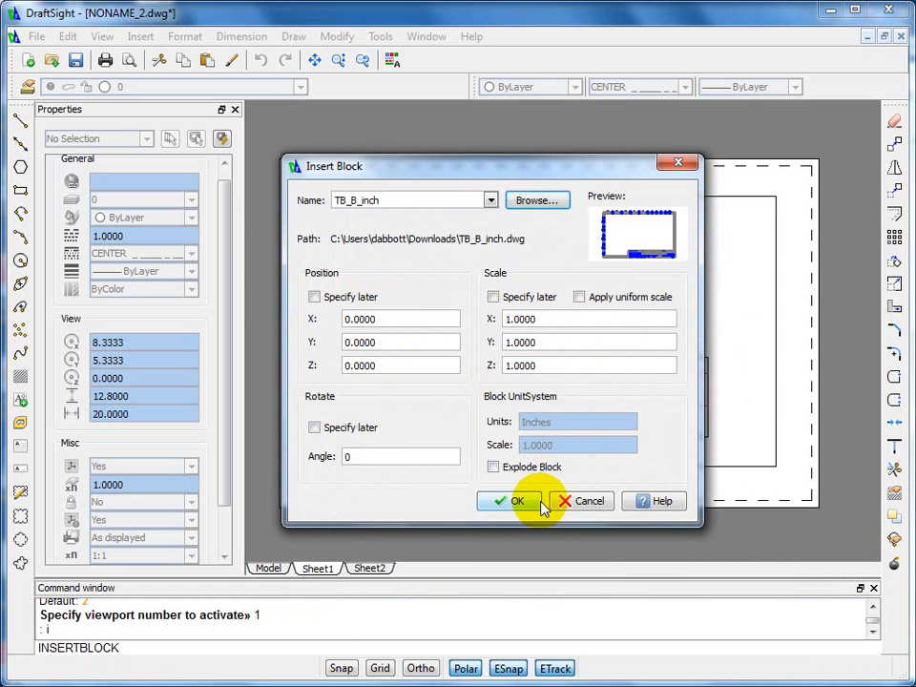
pyautogui.moveTo(495, 467)
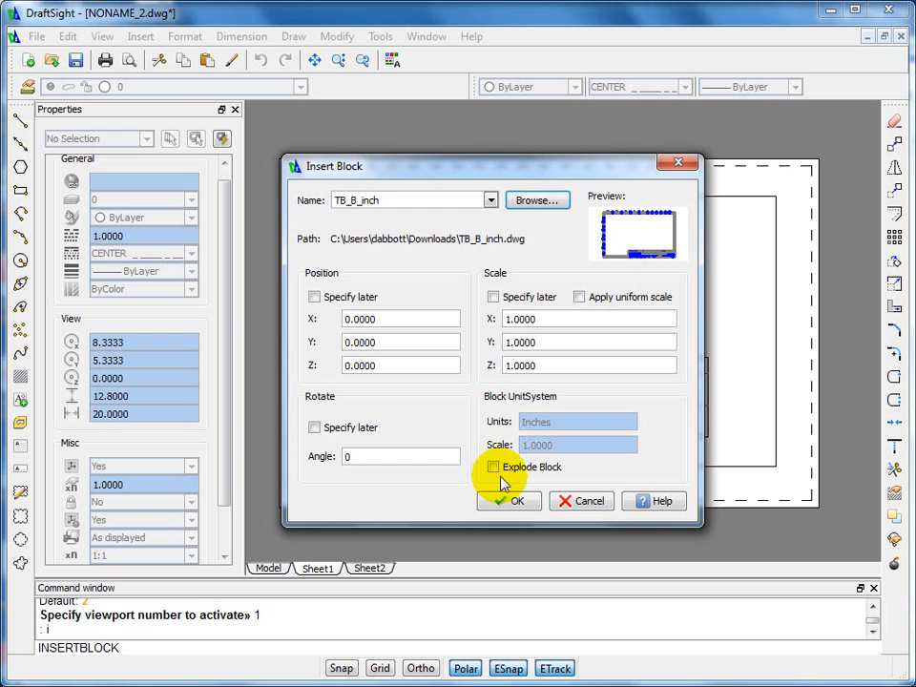
pyautogui.click(507, 501)
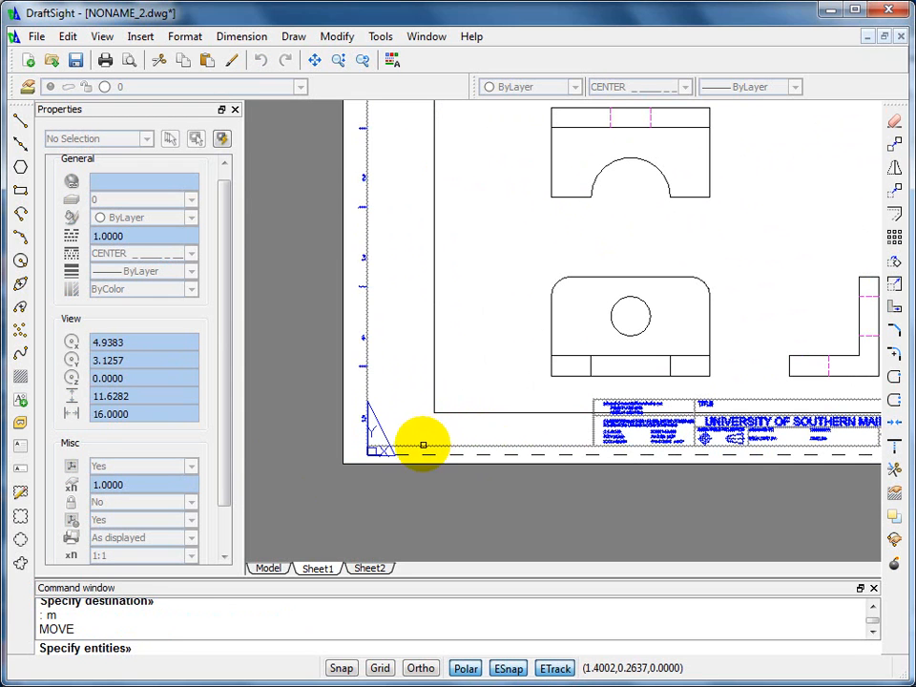
# Move the title block so its lower-left corner sits at the sheet's lower-left corner.
pyautogui.click(406, 434)
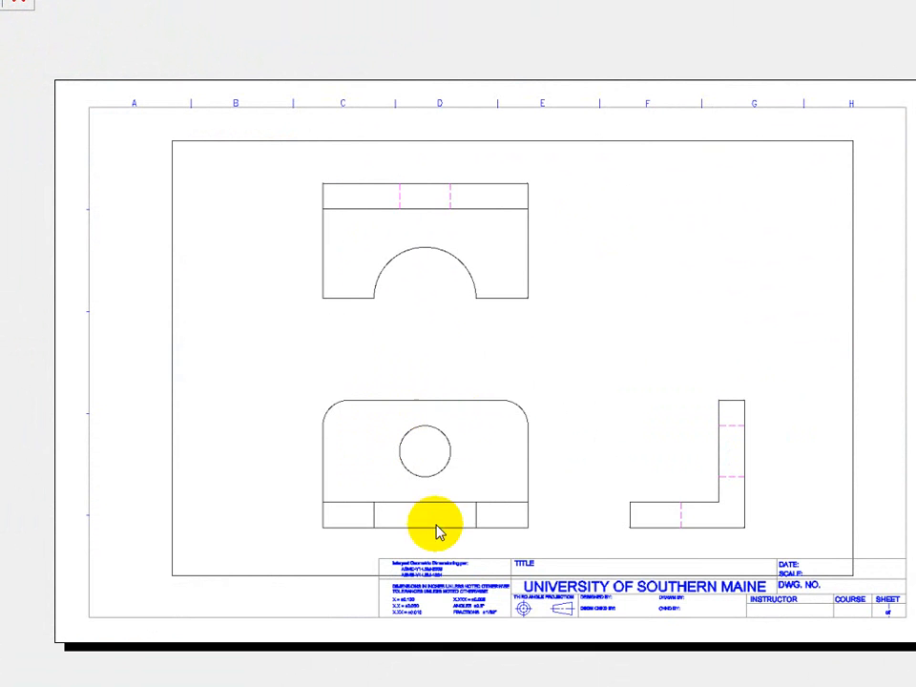
pyautogui.moveTo(267, 152)
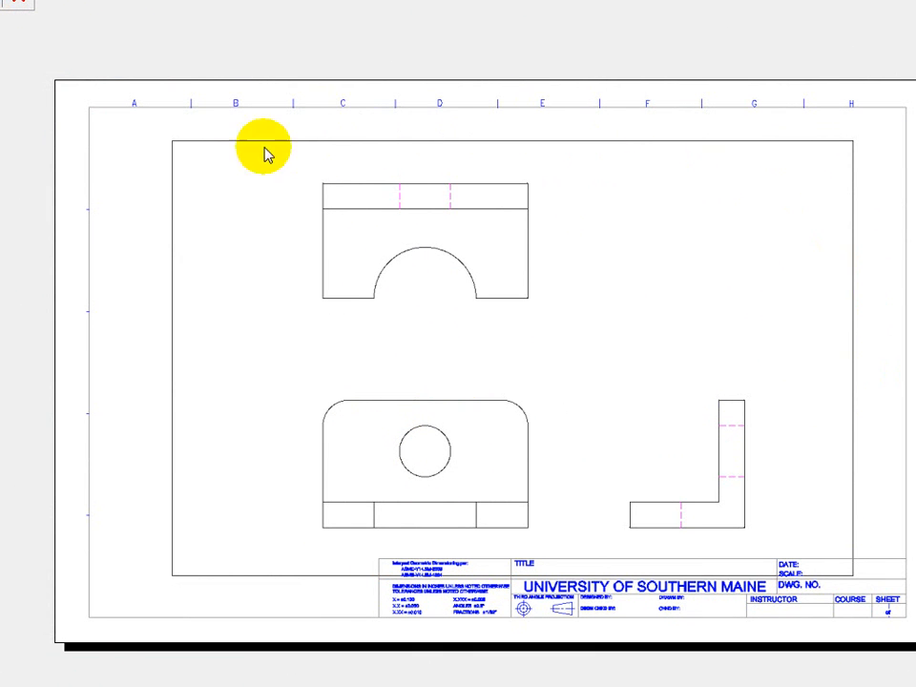
pyautogui.moveTo(188, 490)
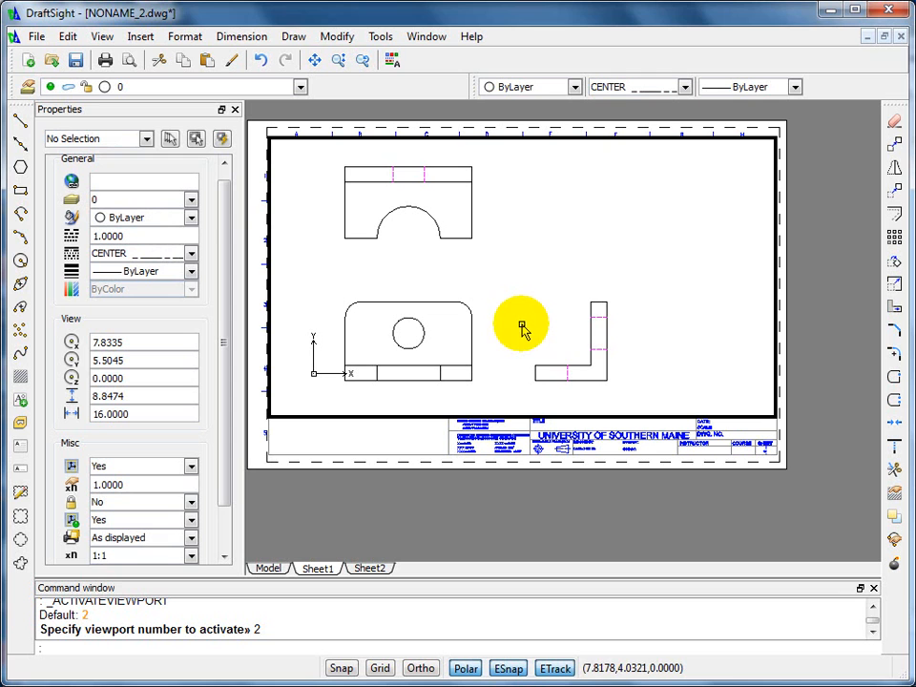
pyautogui.moveTo(262, 515)
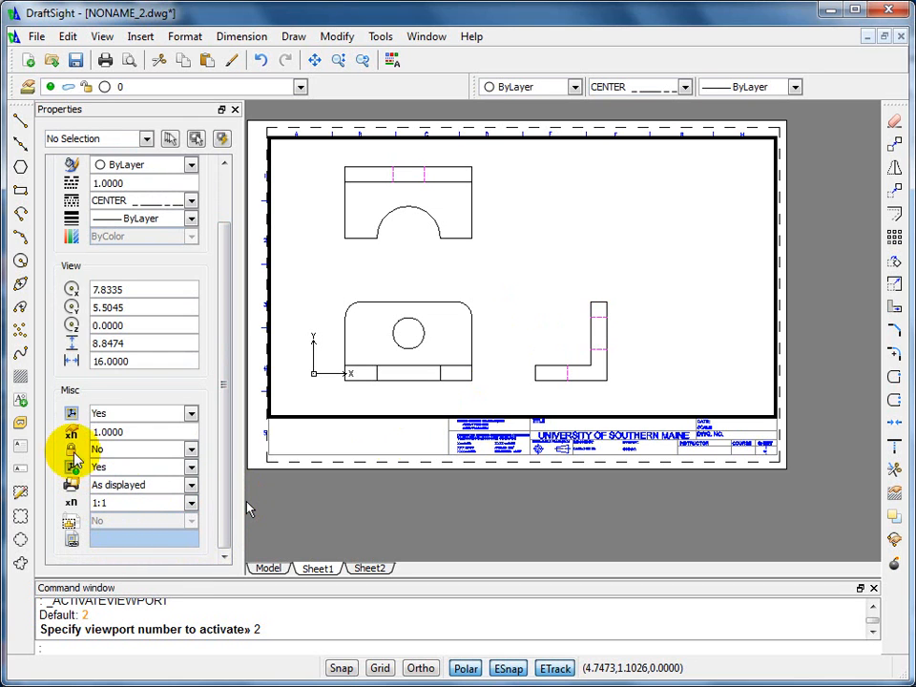
# Lock the viewport at 1:1 scale in Properties and bring up the Layers Manager.
pyautogui.click(192, 448)
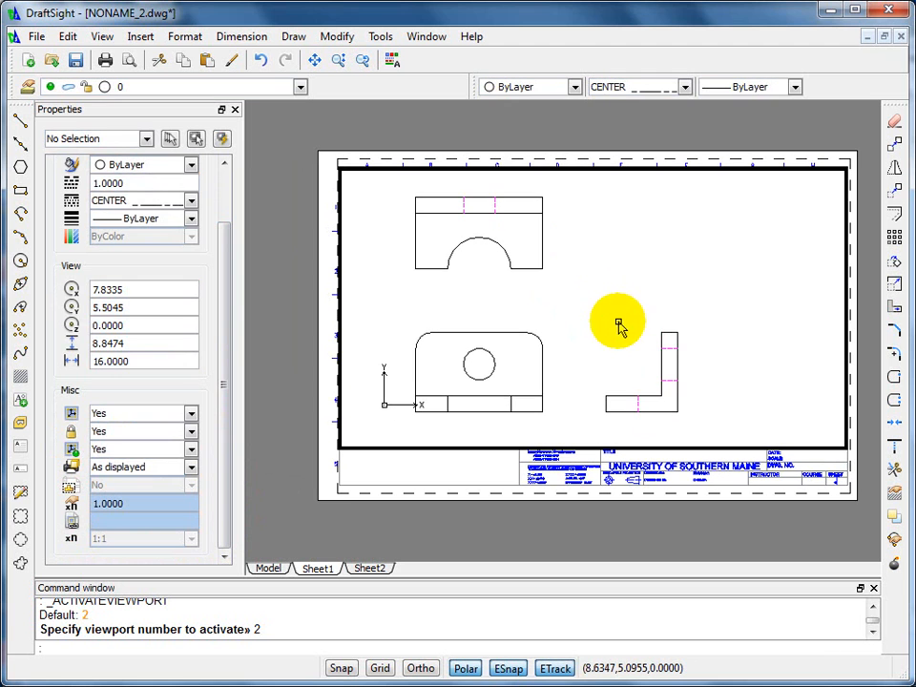
pyautogui.click(442, 468)
pyautogui.write('pre')
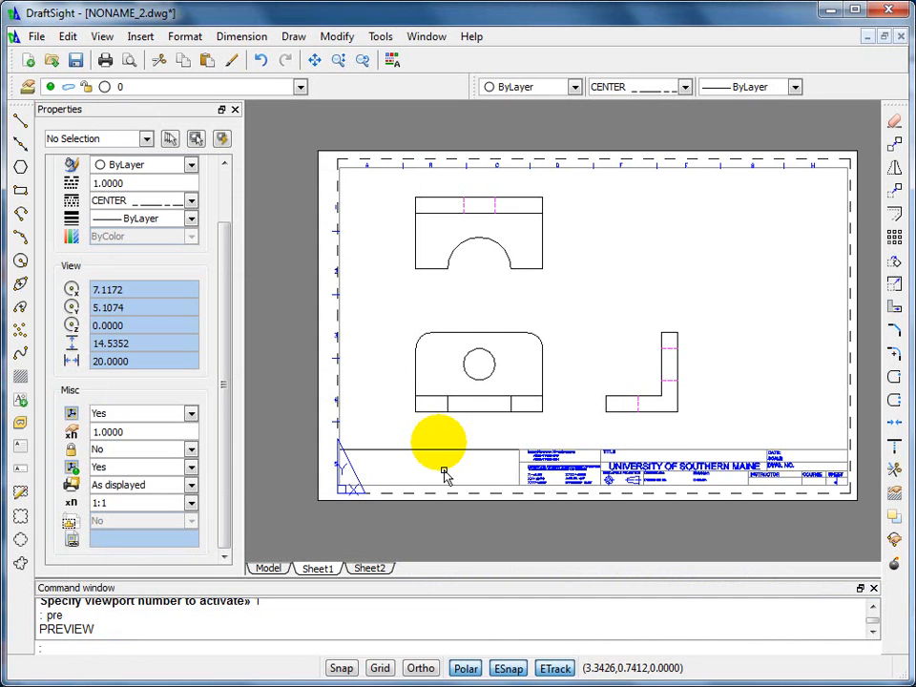
pyautogui.click(28, 87)
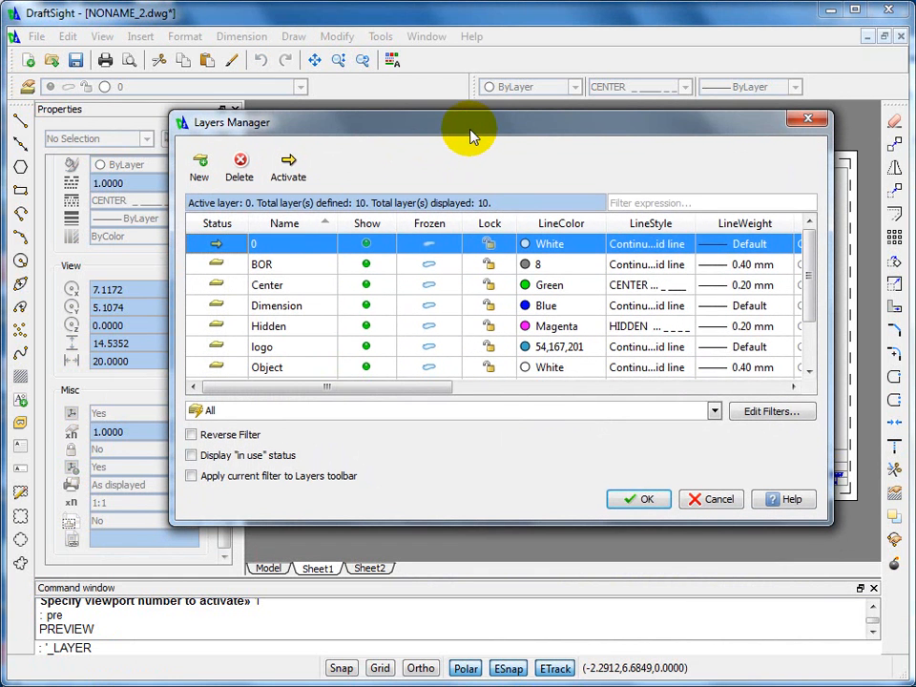
# Create a yellow layer named Vport with printing turned off.
pyautogui.click(198, 160)
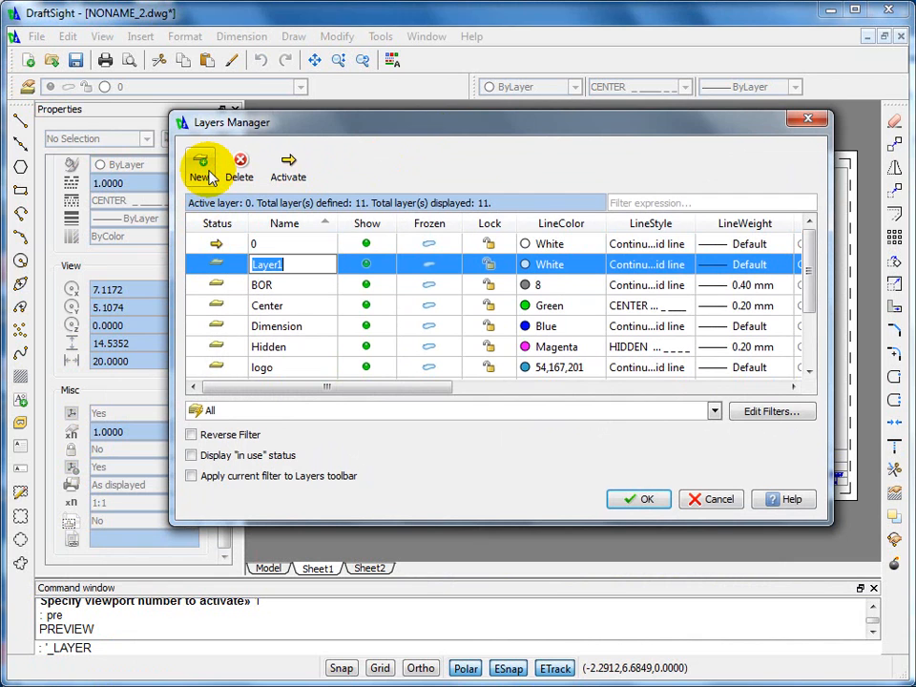
pyautogui.write('Vport')
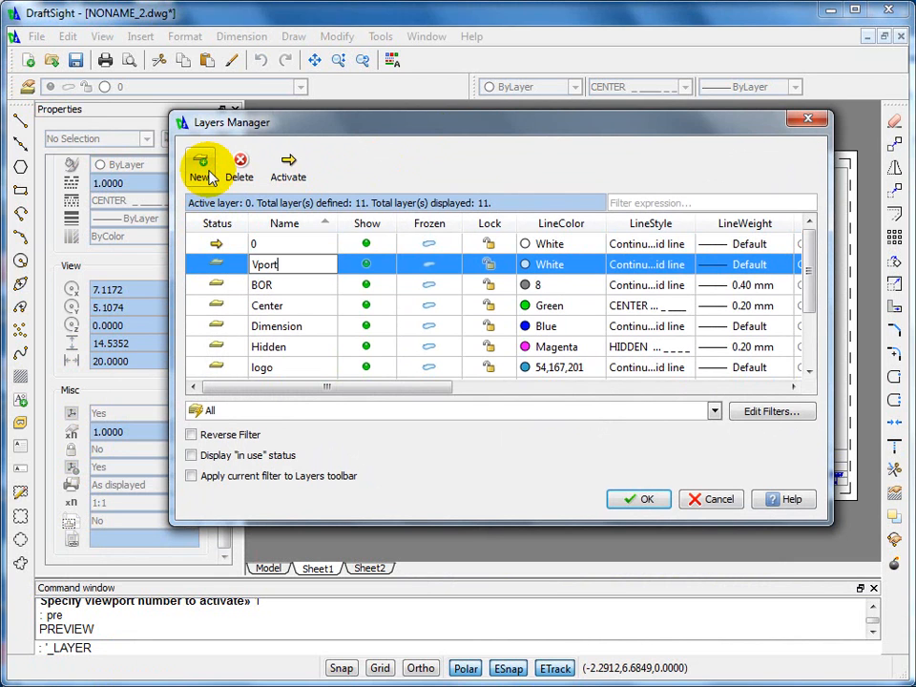
pyautogui.press('Backspace')
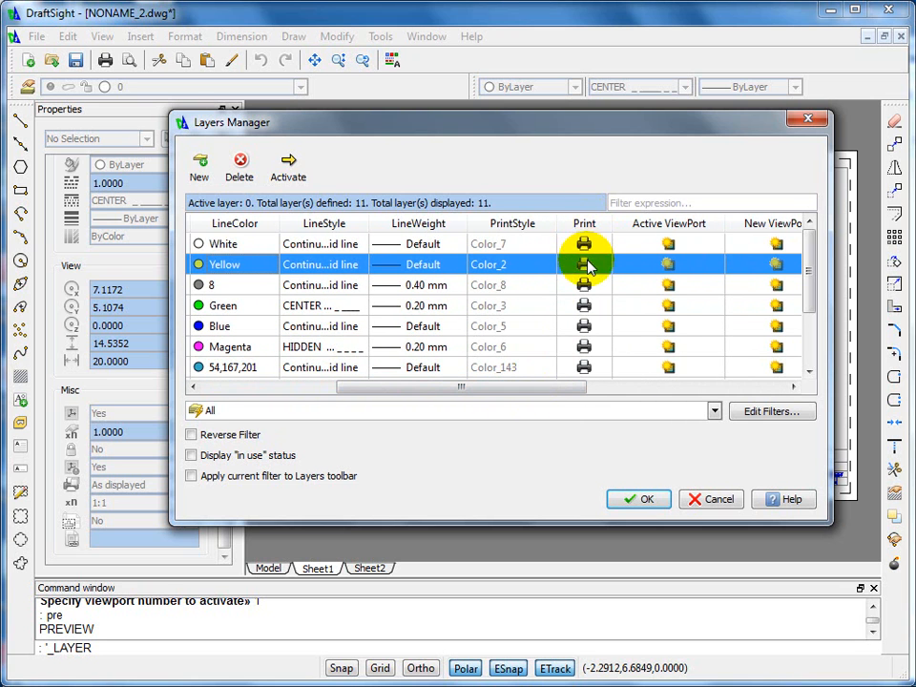
pyautogui.click(583, 265)
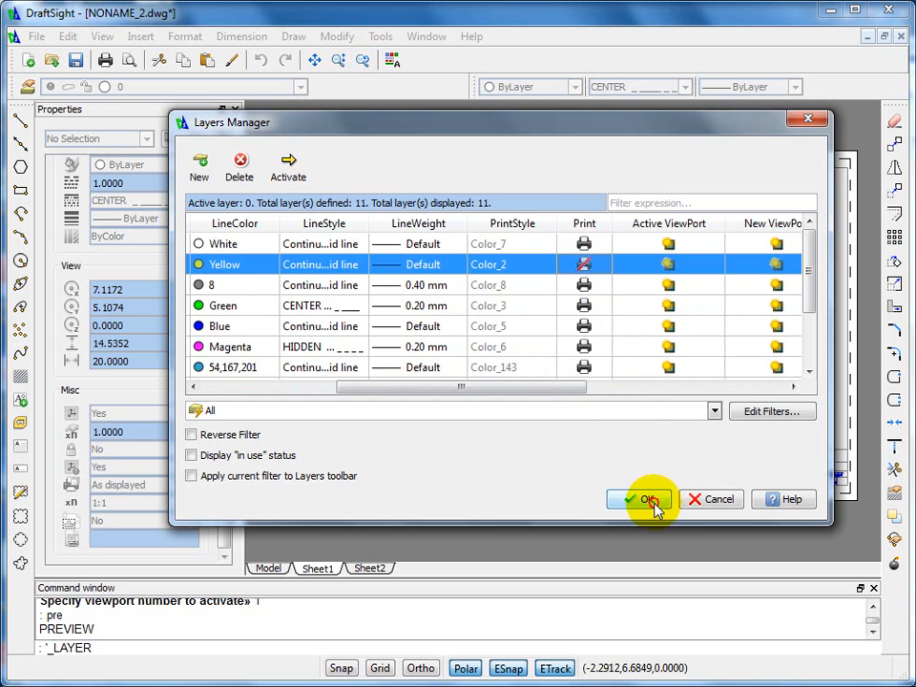
pyautogui.click(639, 499)
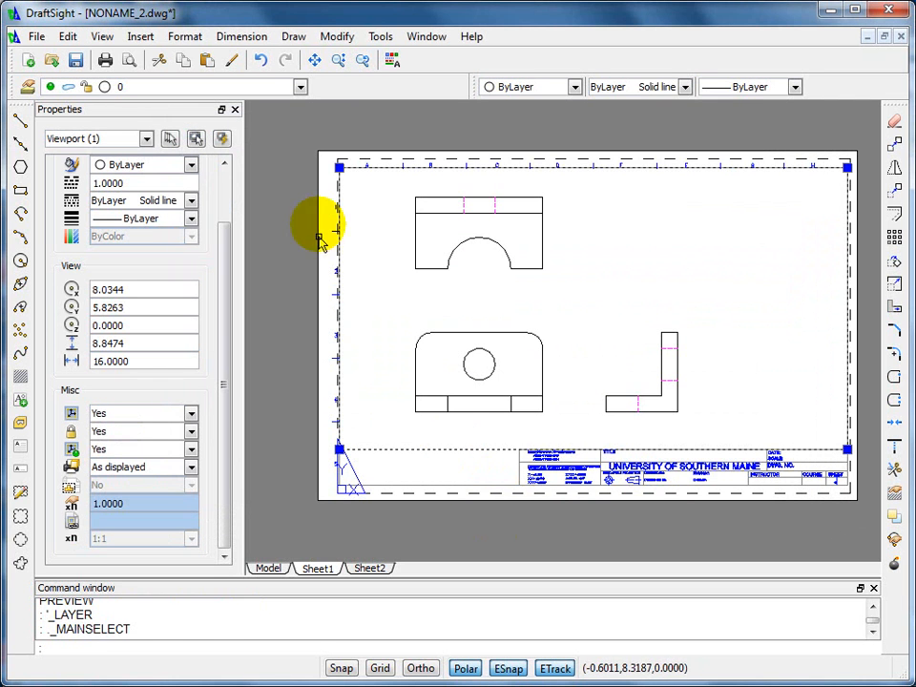
# Select the Sheet1 viewport and assign it to the Vport layer.
pyautogui.click(299, 86)
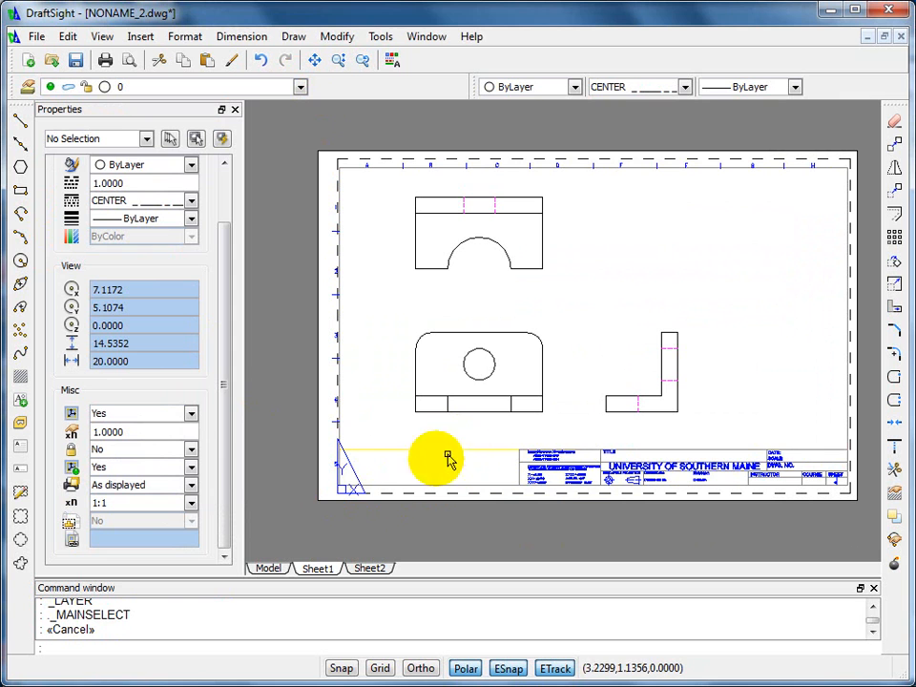
pyautogui.moveTo(450, 441)
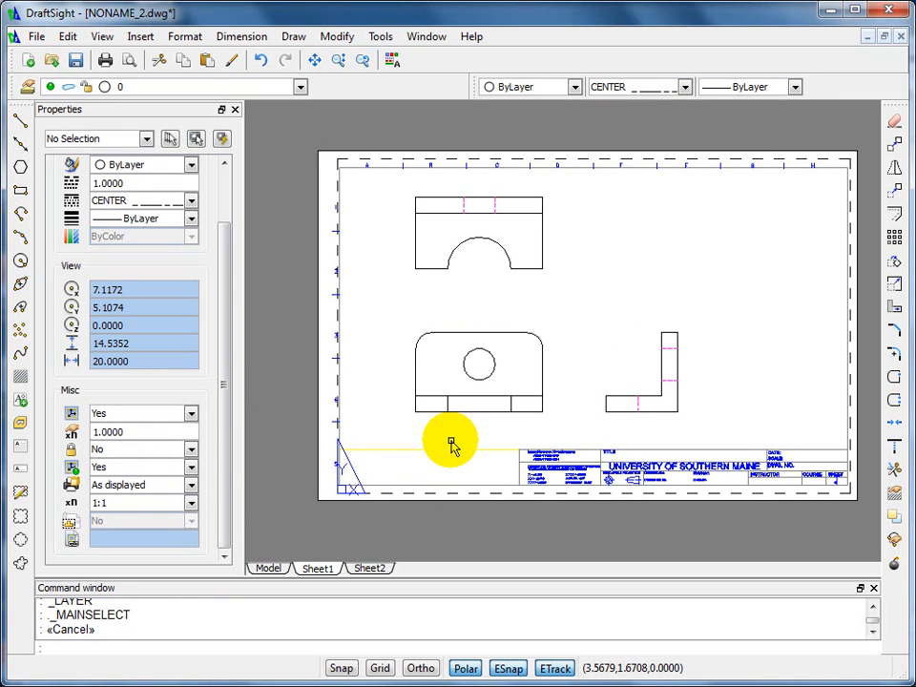